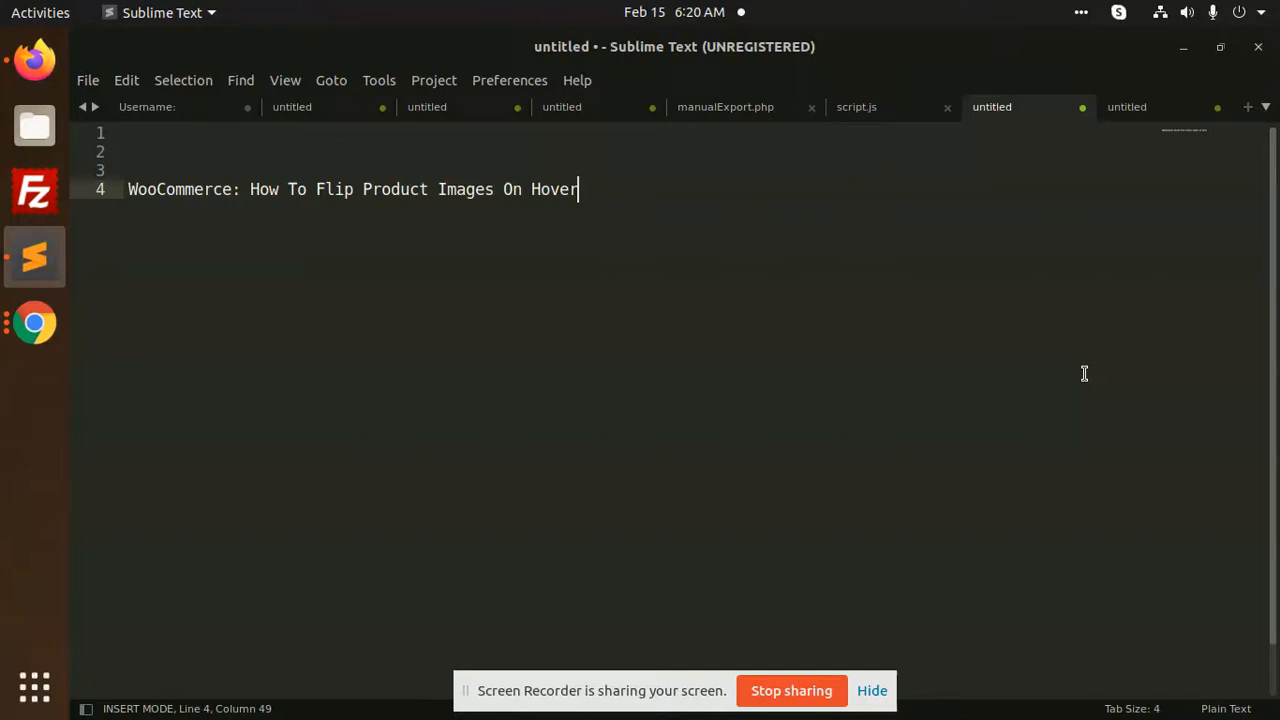
mouse_move(857, 390)
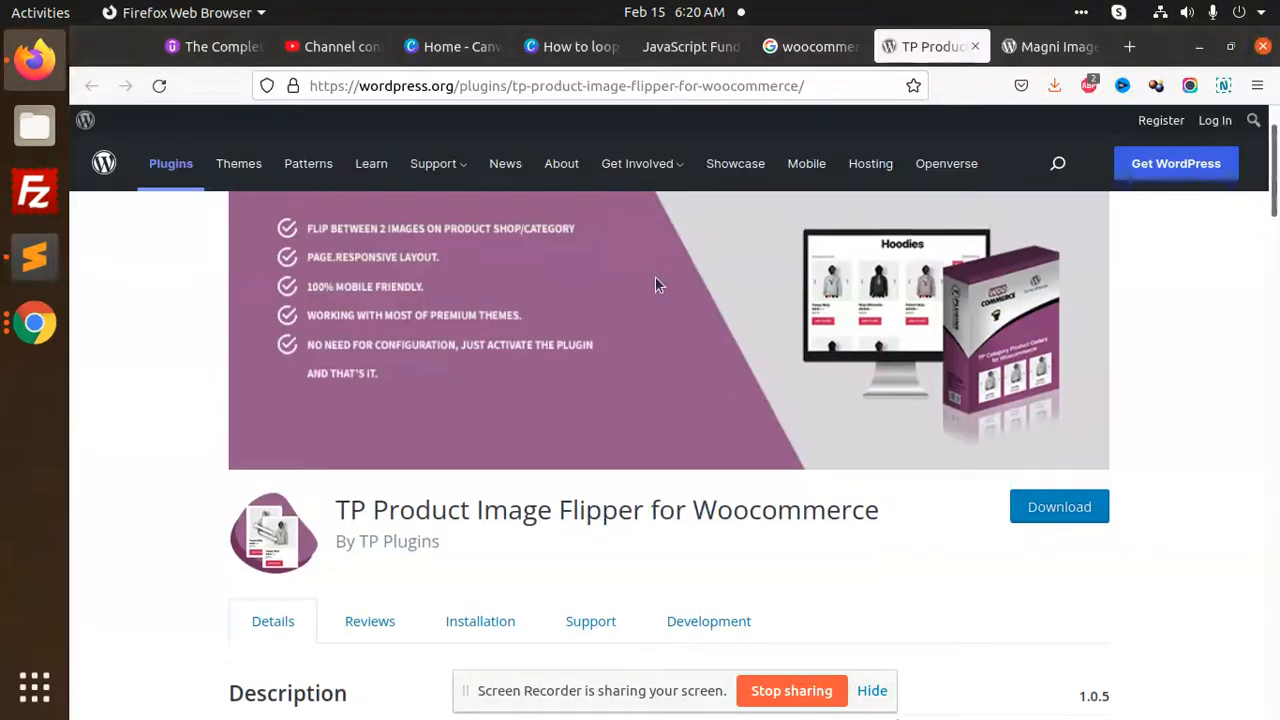
- Sign in to the local WordPress admin with the saved login
scroll(up, 3)
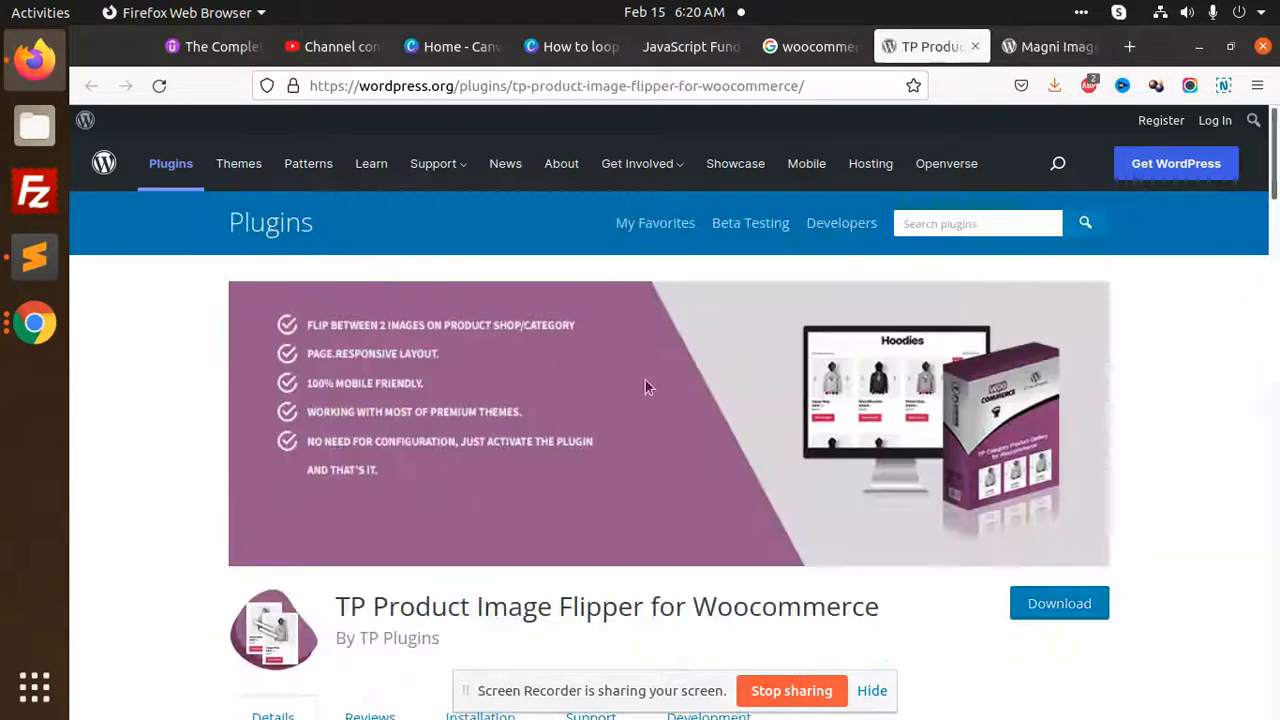
scroll(down, 3)
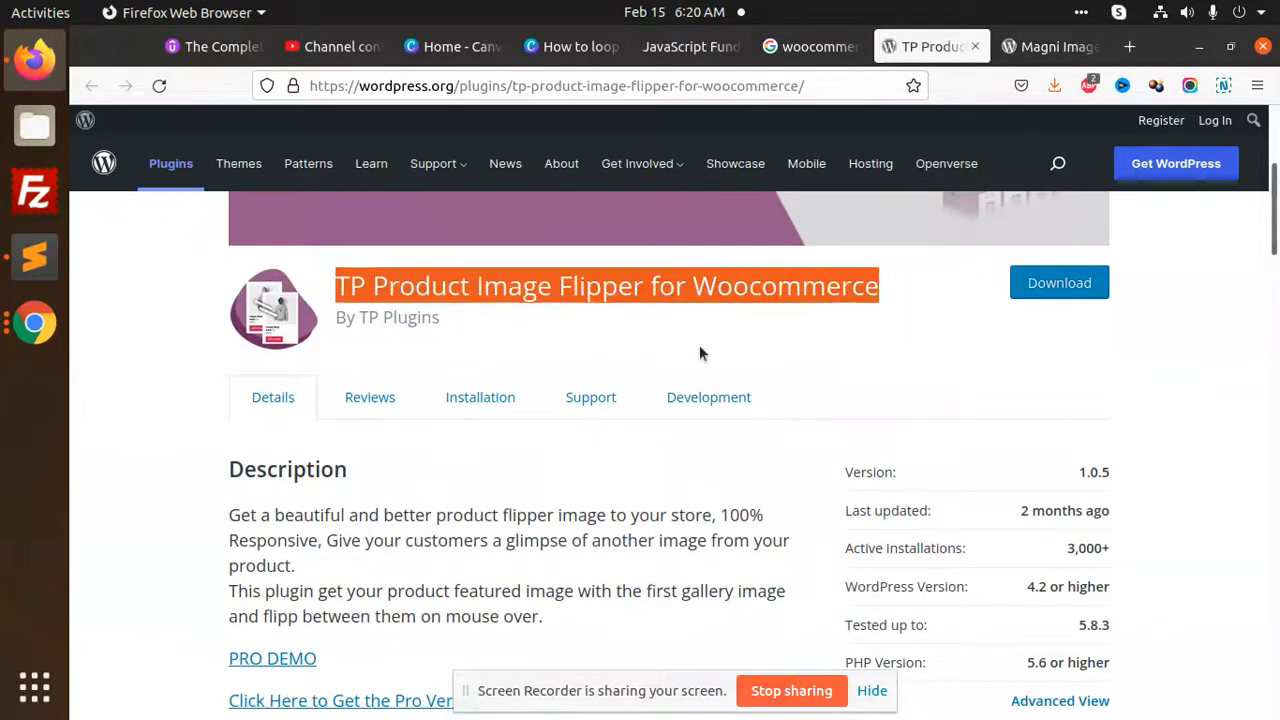
mouse_move(1128, 46)
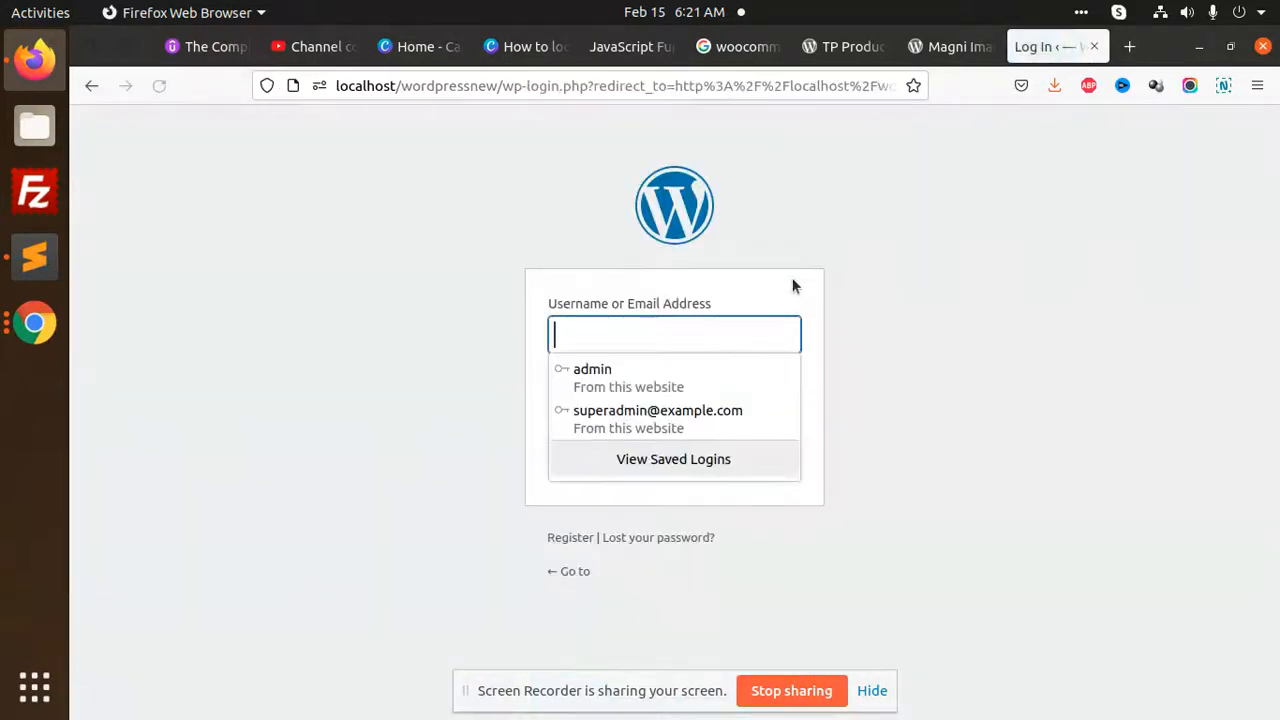
click(592, 368)
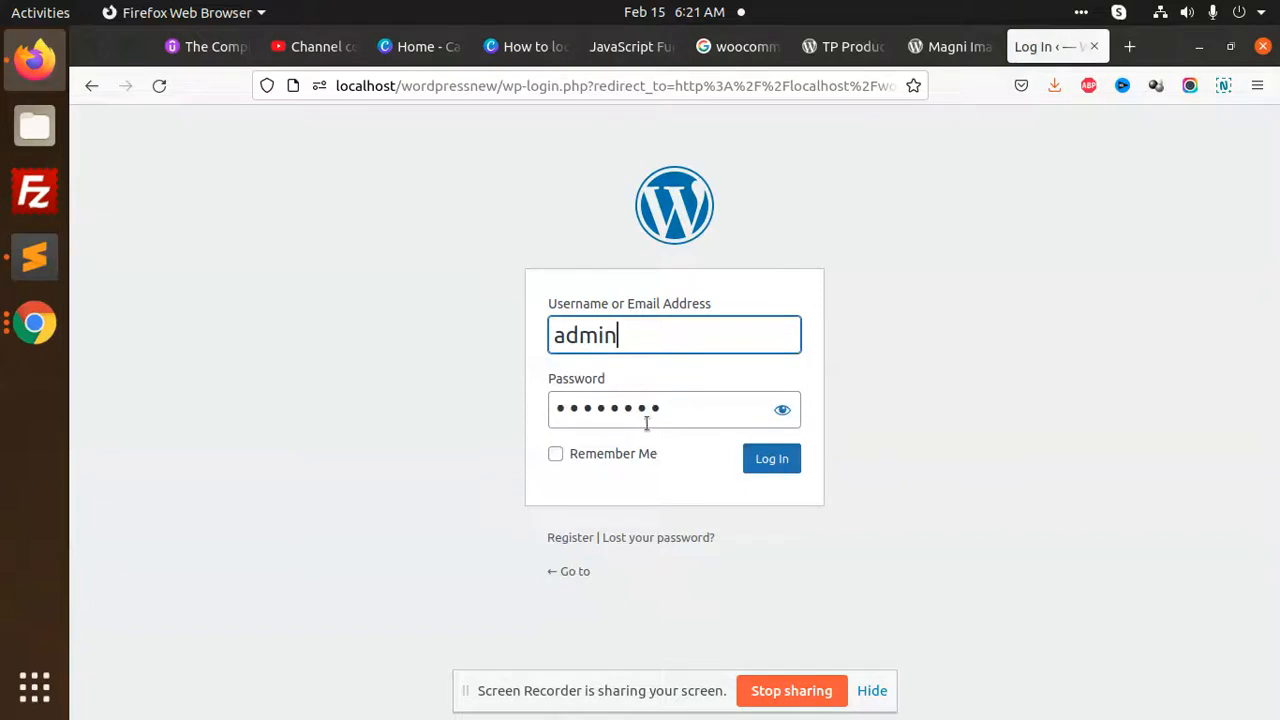
click(771, 458)
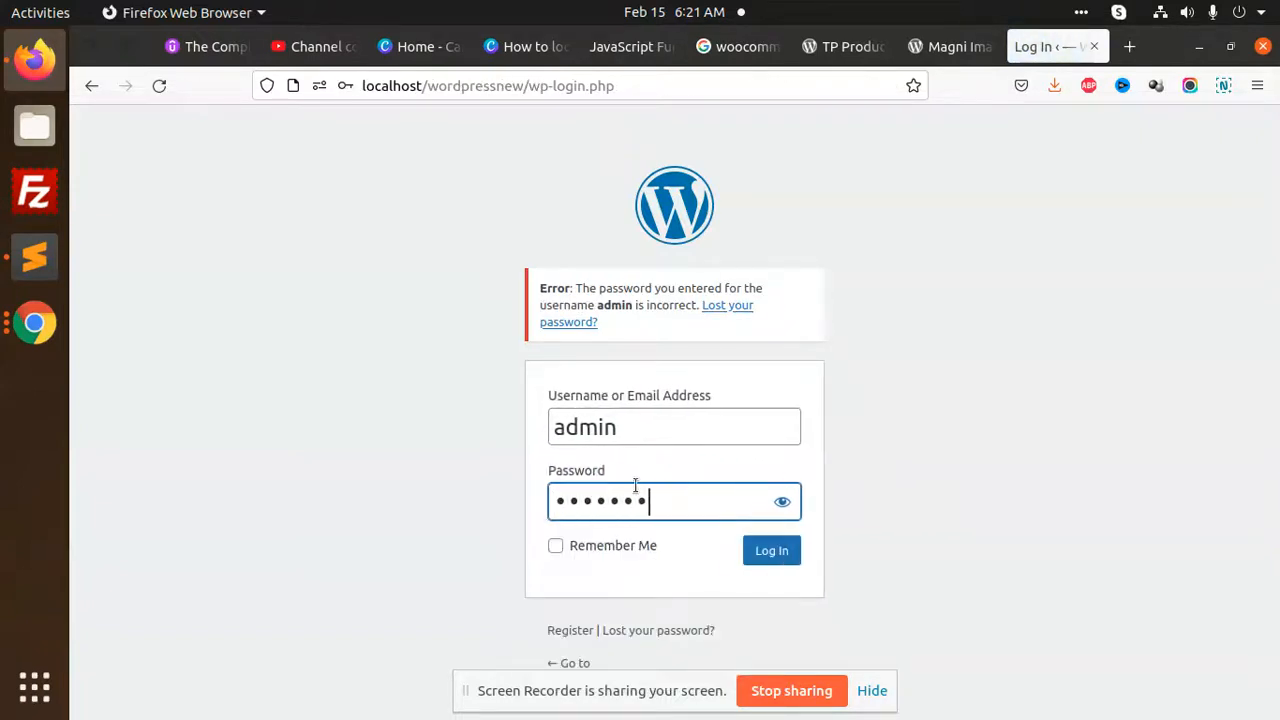
- Retype the password after the error, log in again, and dismiss Firefox's update-login prompt
click(771, 550)
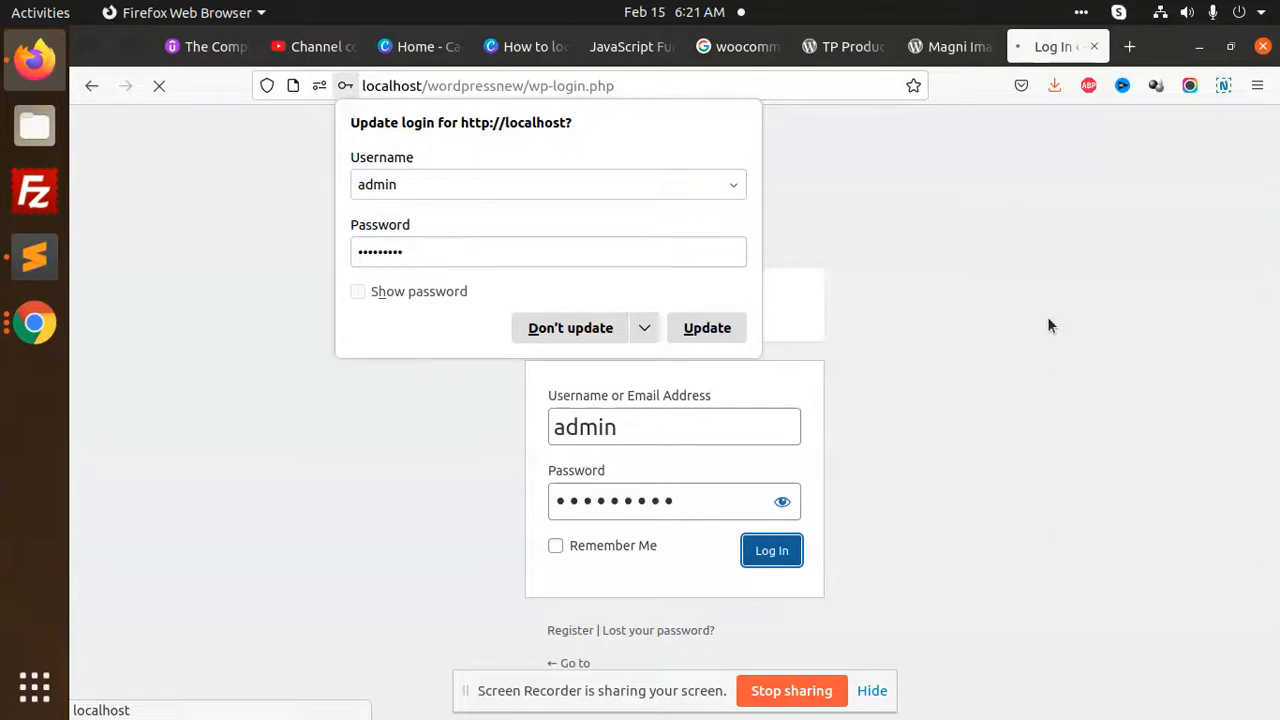
mouse_move(1037, 331)
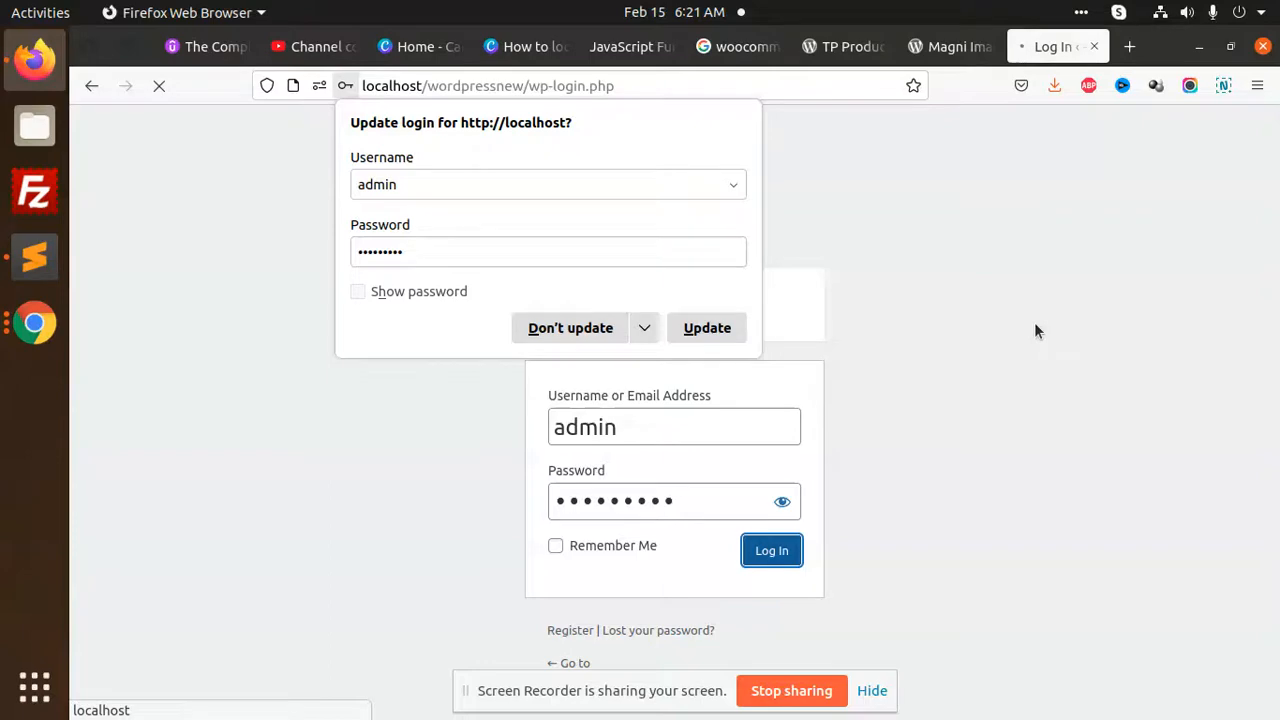
click(771, 550)
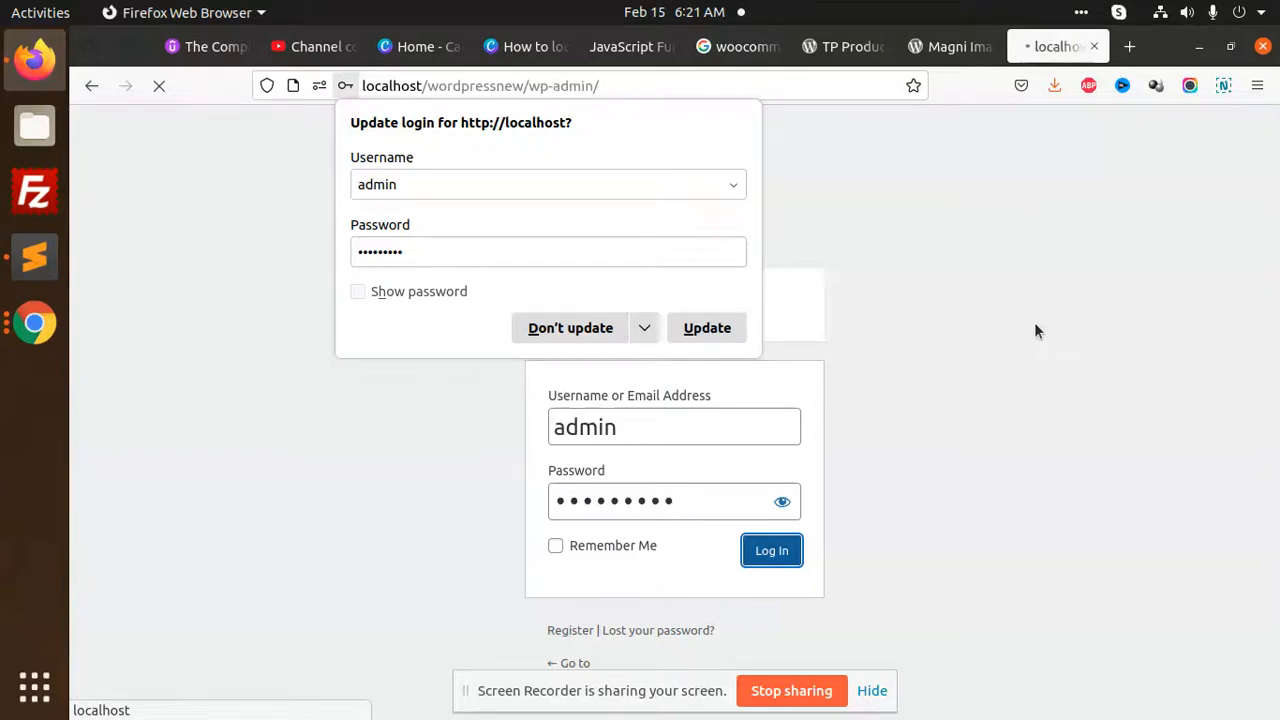
click(771, 550)
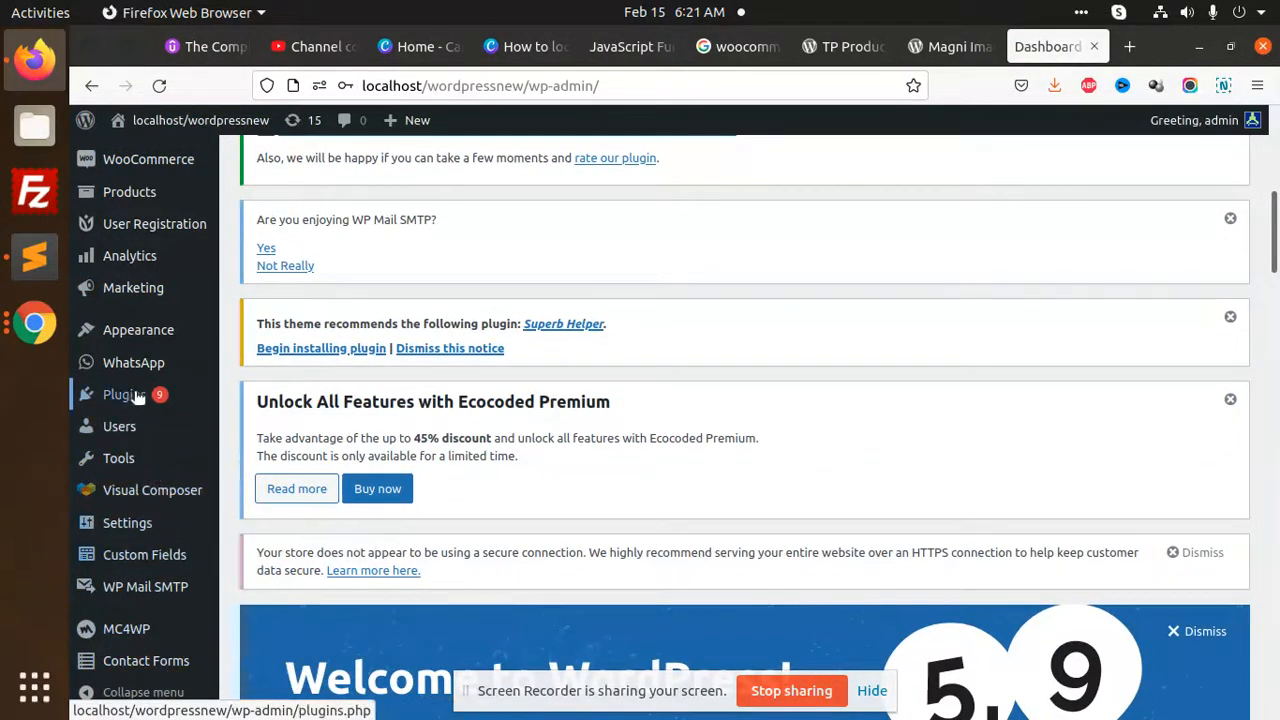
- Go to Plugins > Add New and dismiss the Redirection for Contact Form 7 notice
click(124, 394)
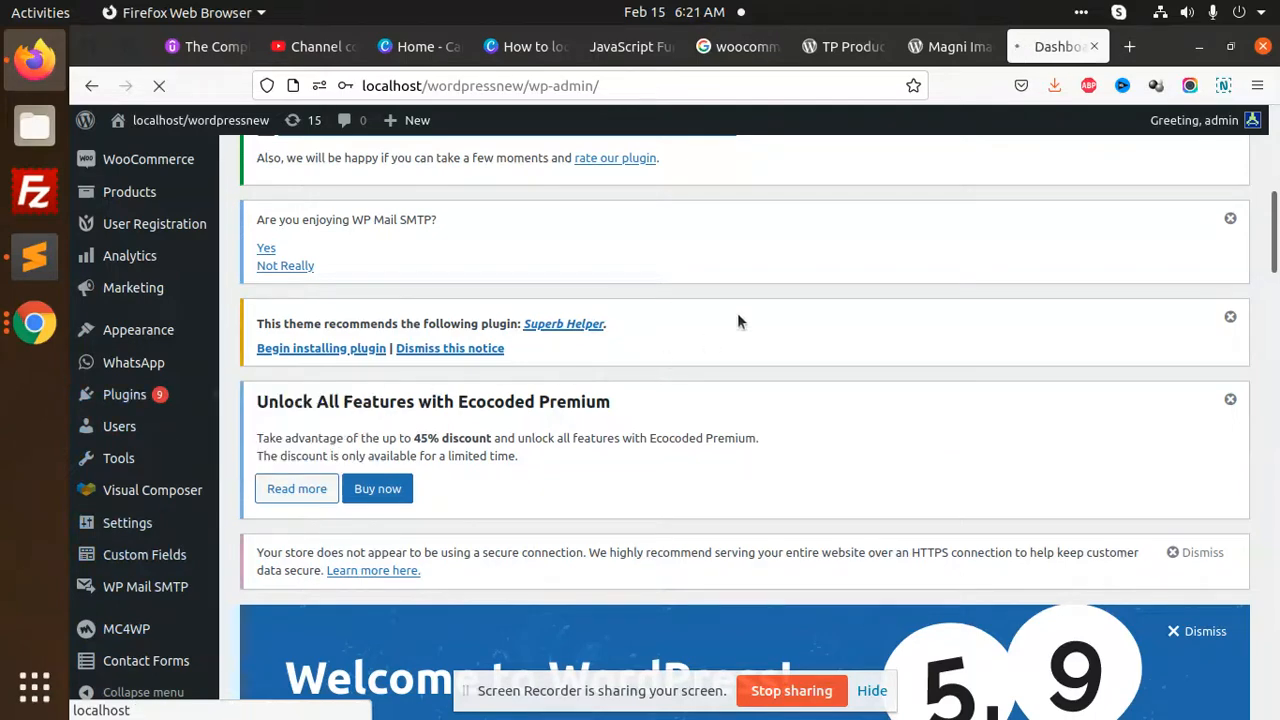
click(124, 394)
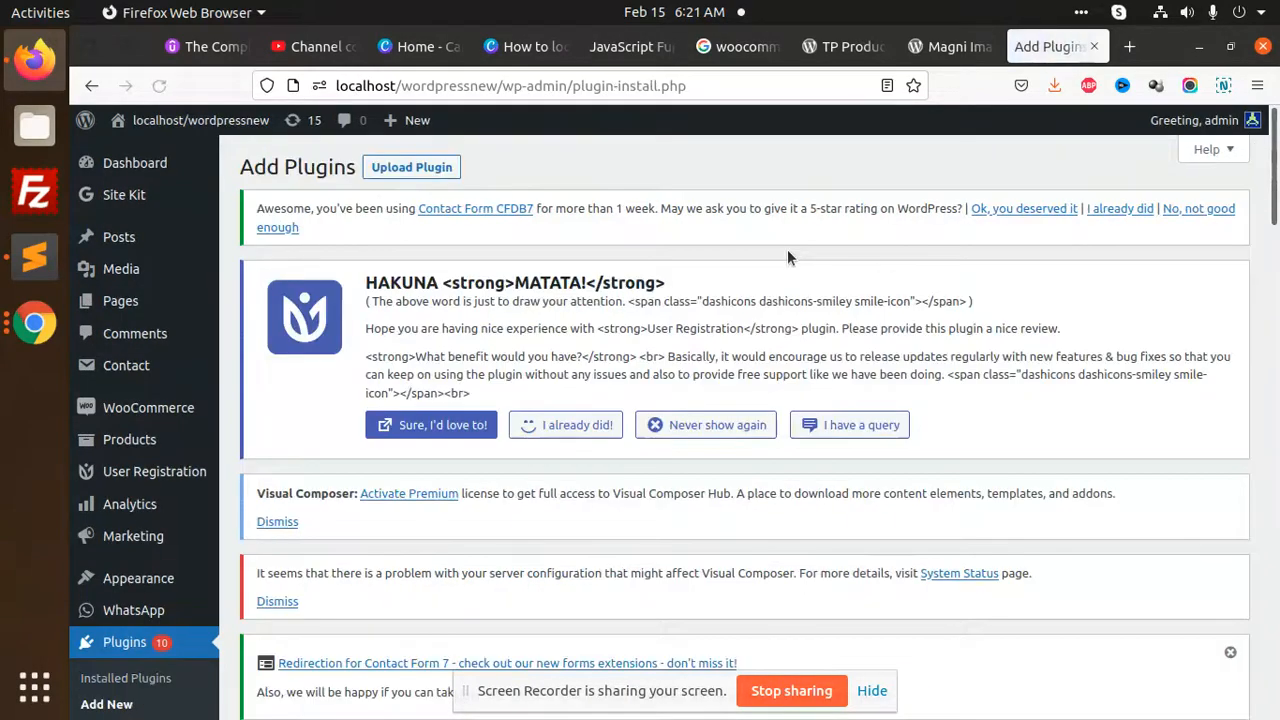
scroll(down, 3)
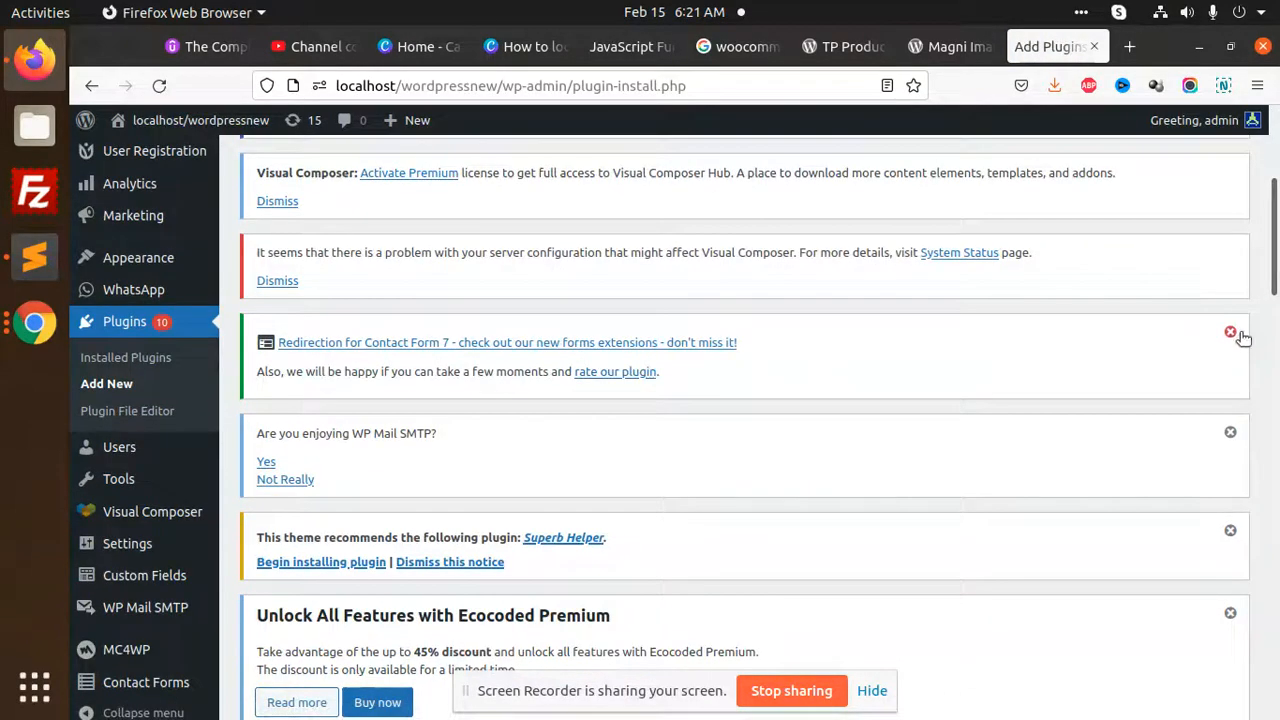
click(1230, 332)
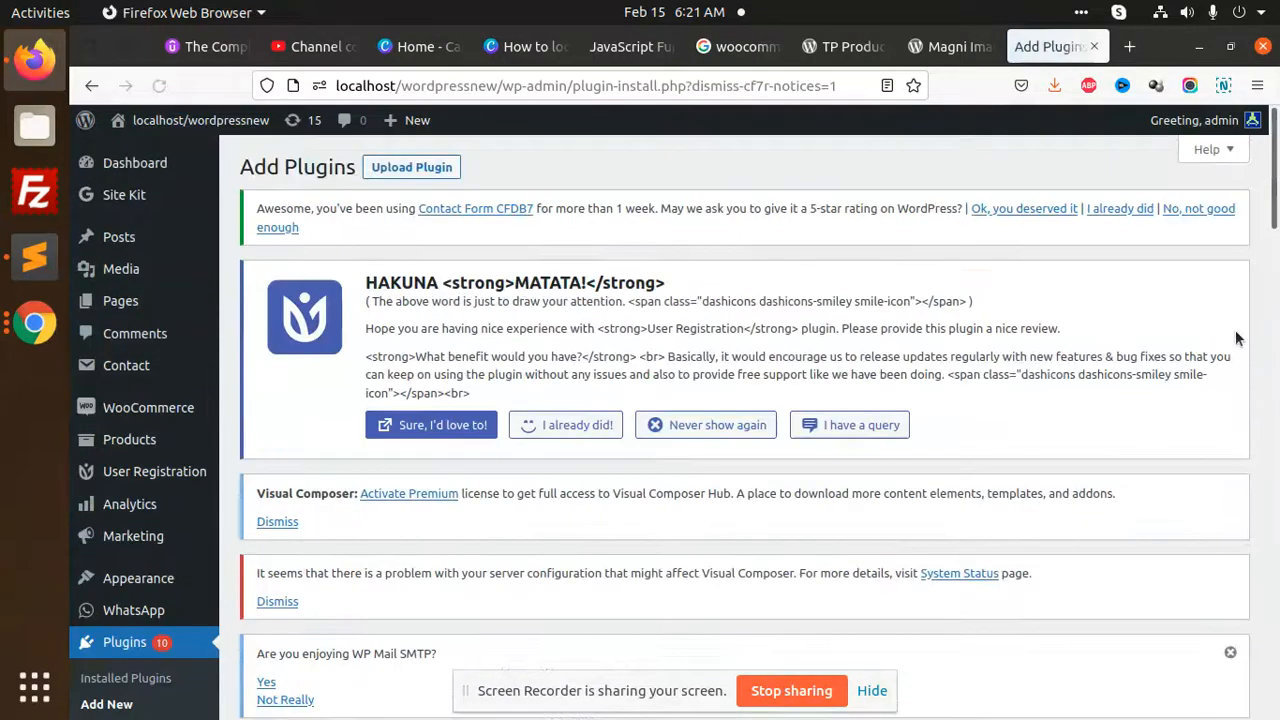
scroll(down, 3)
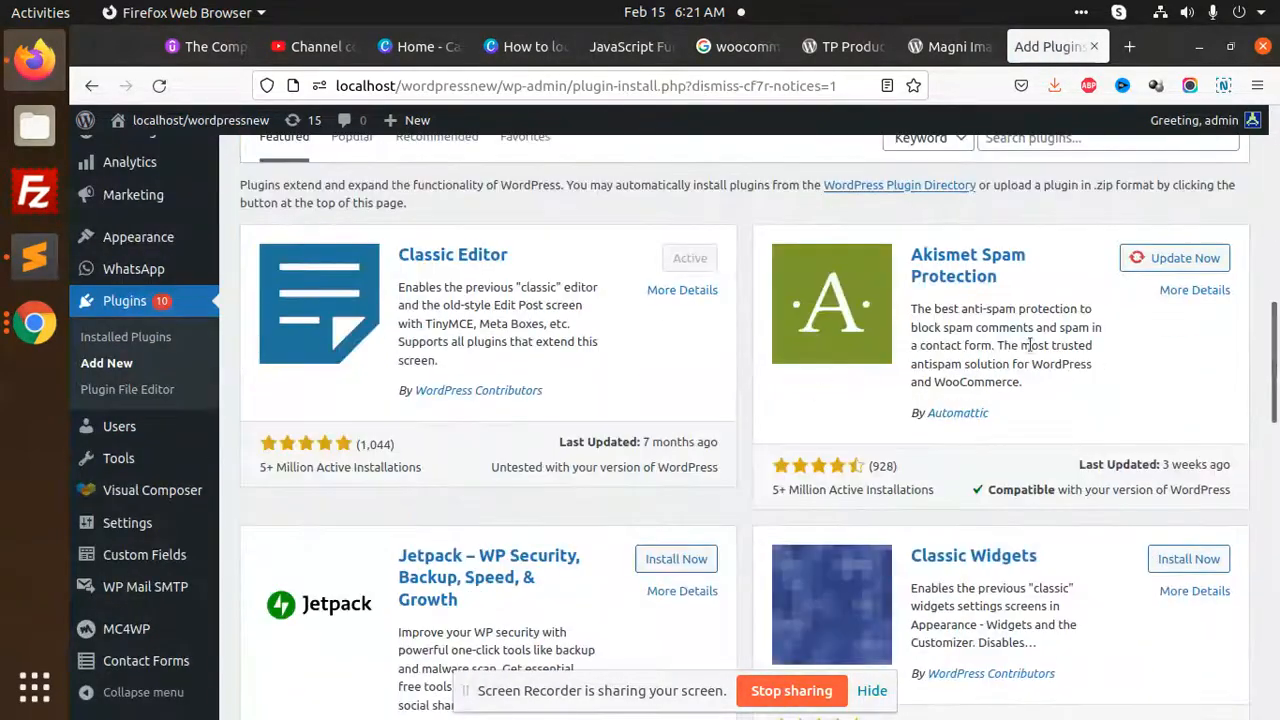
scroll(up, 3)
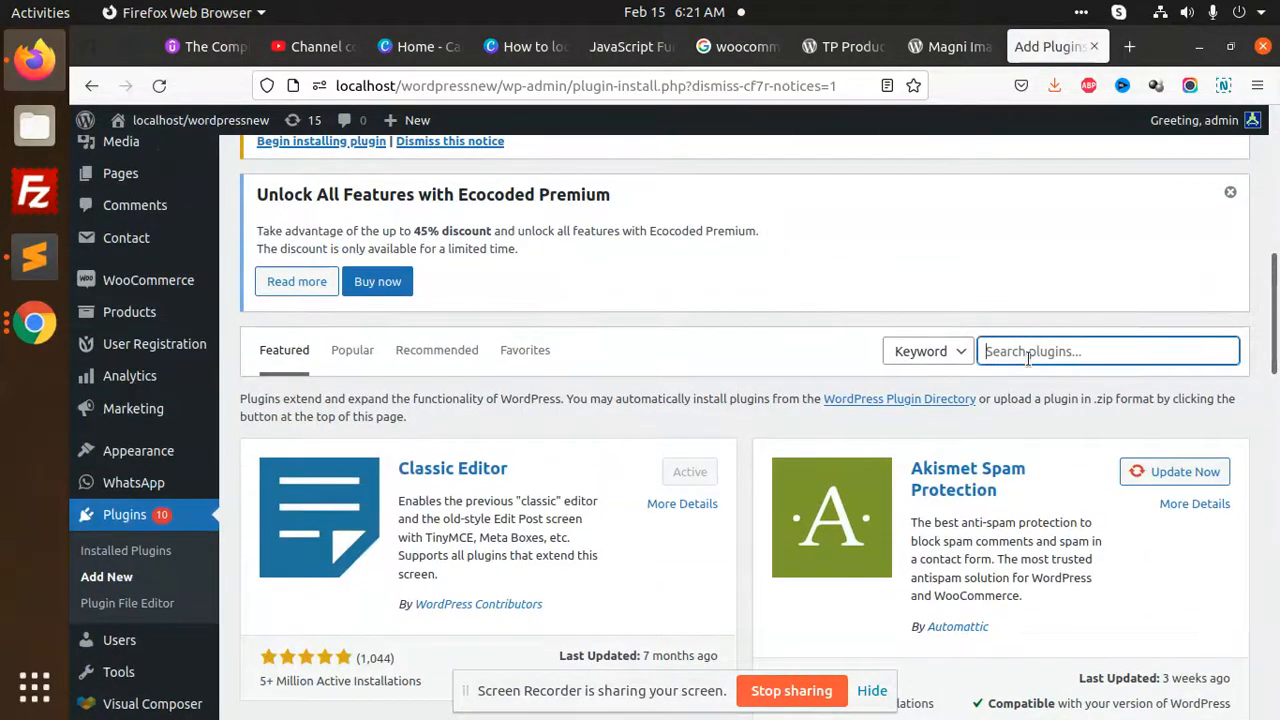
- Search 'Product Image Flipper for Woocommerce', then install and activate TP Product Image Flipper
text(Product Image Flipper for Woocommerce)
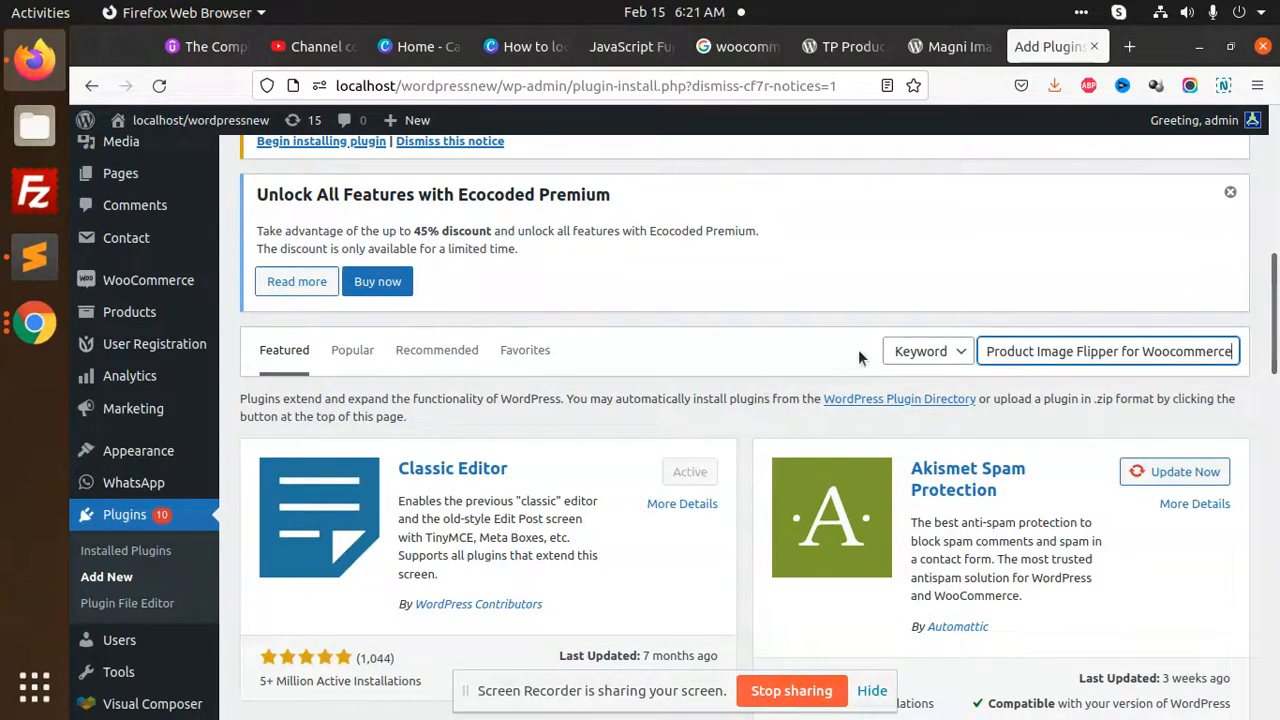
key(Return)
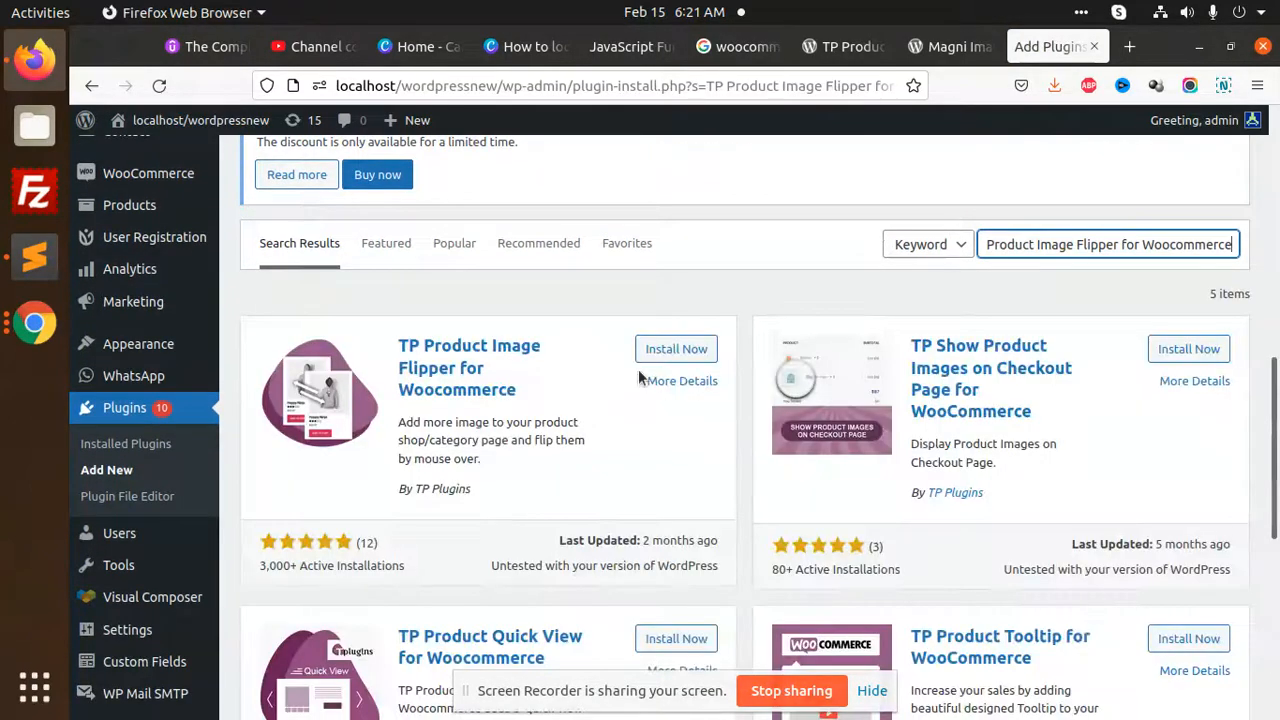
click(676, 348)
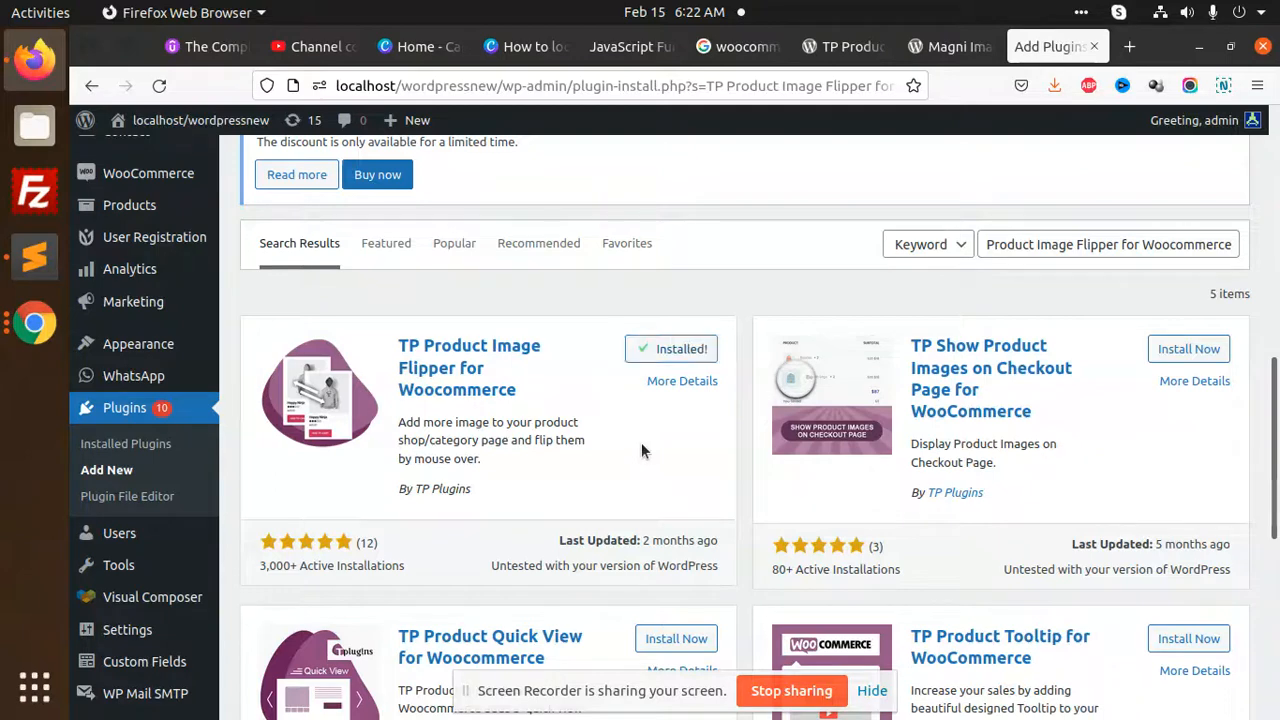
click(681, 348)
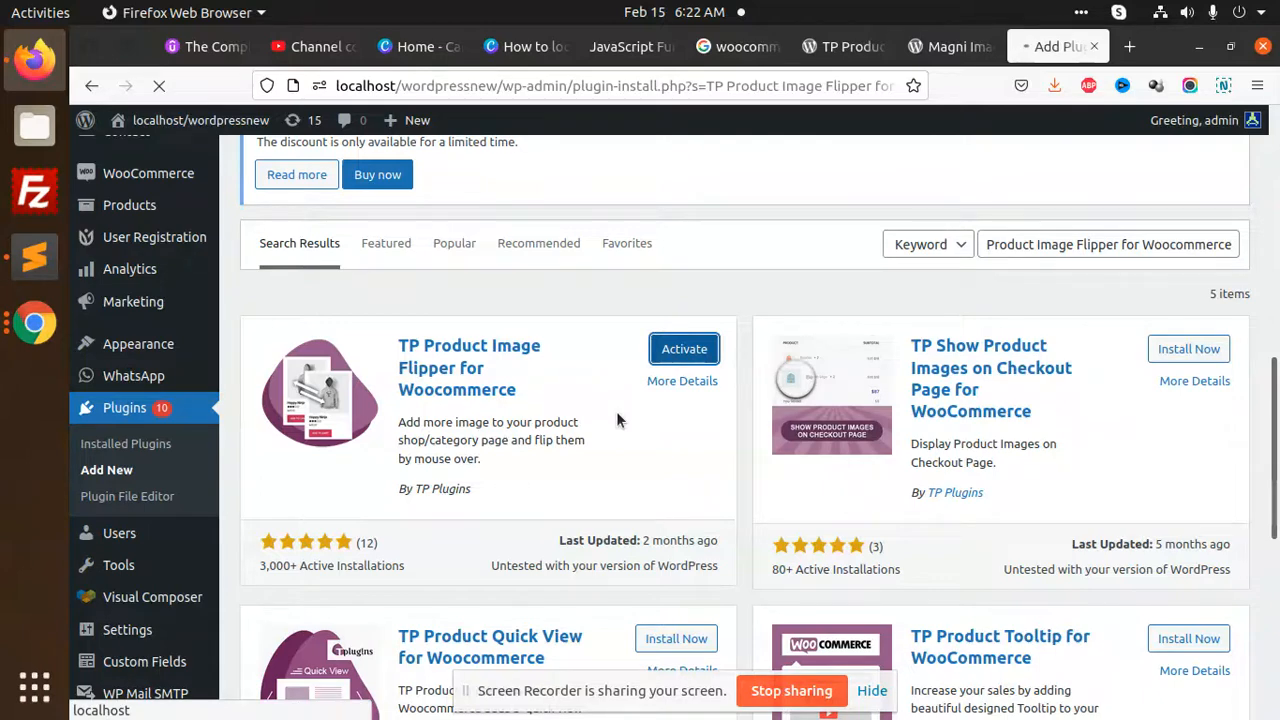
click(684, 348)
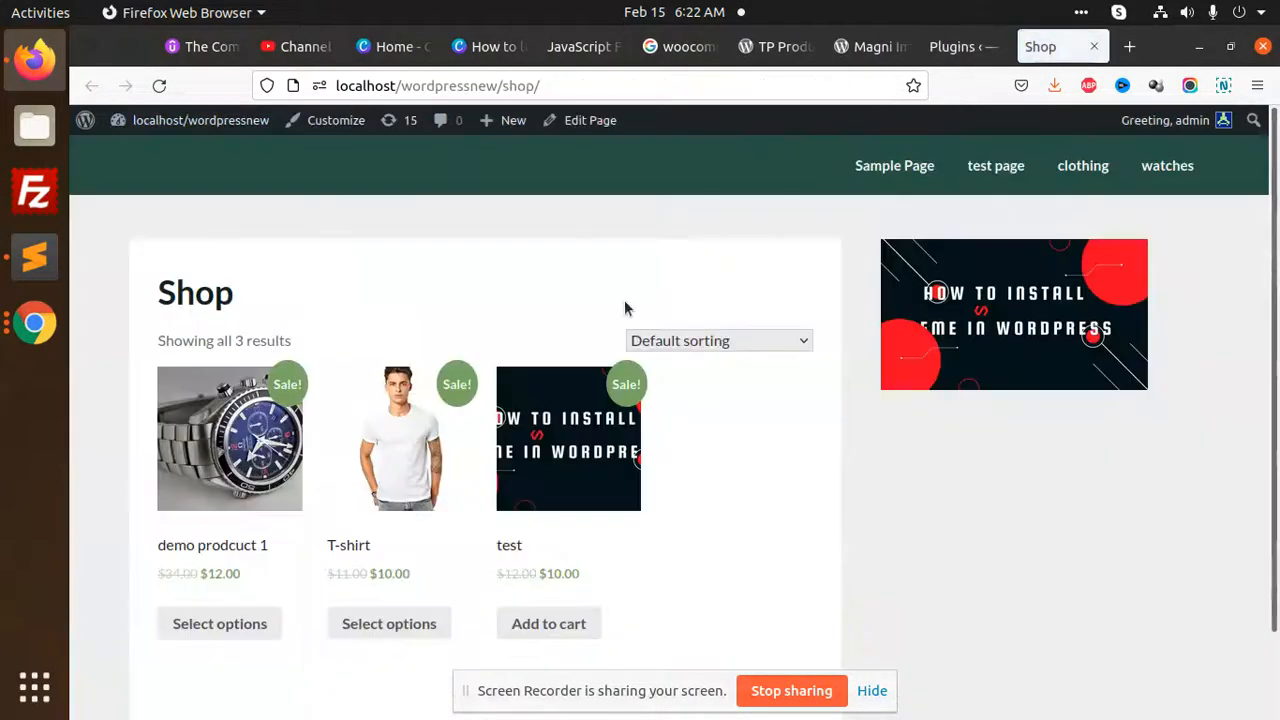
- Hover the test product on the Shop page to see it flip, then return to Plugins
scroll(down, 3)
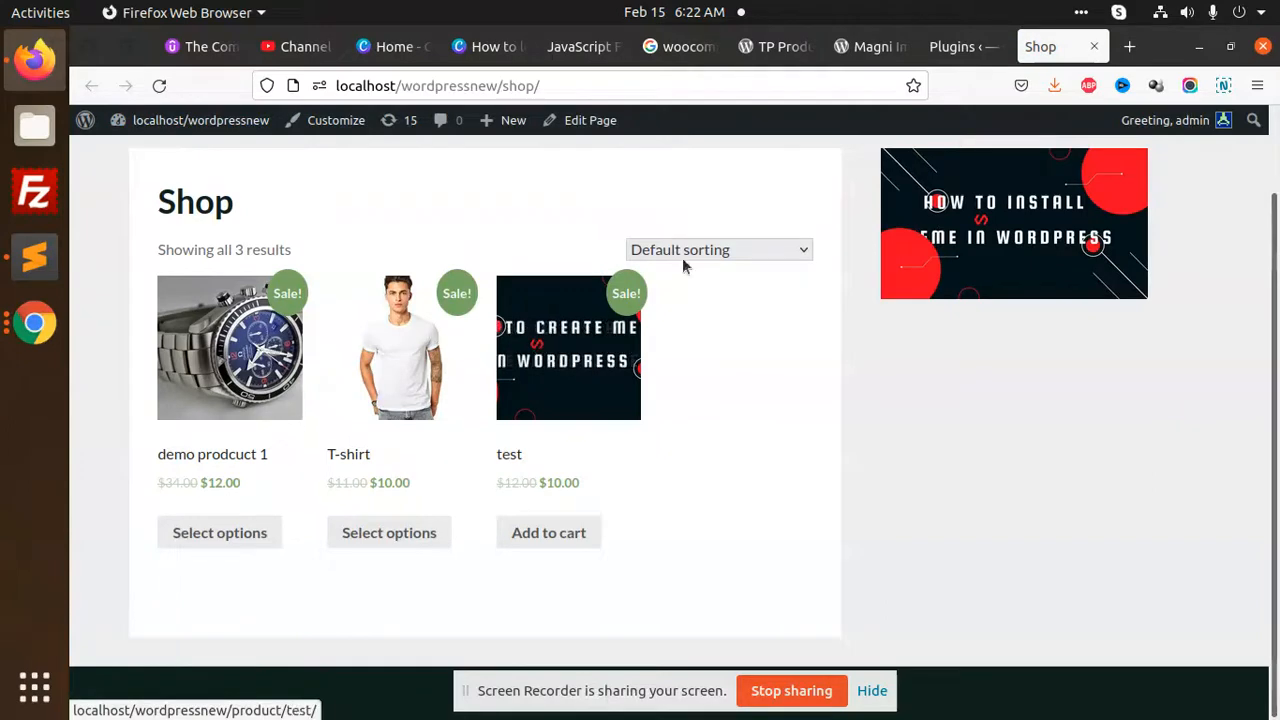
click(950, 46)
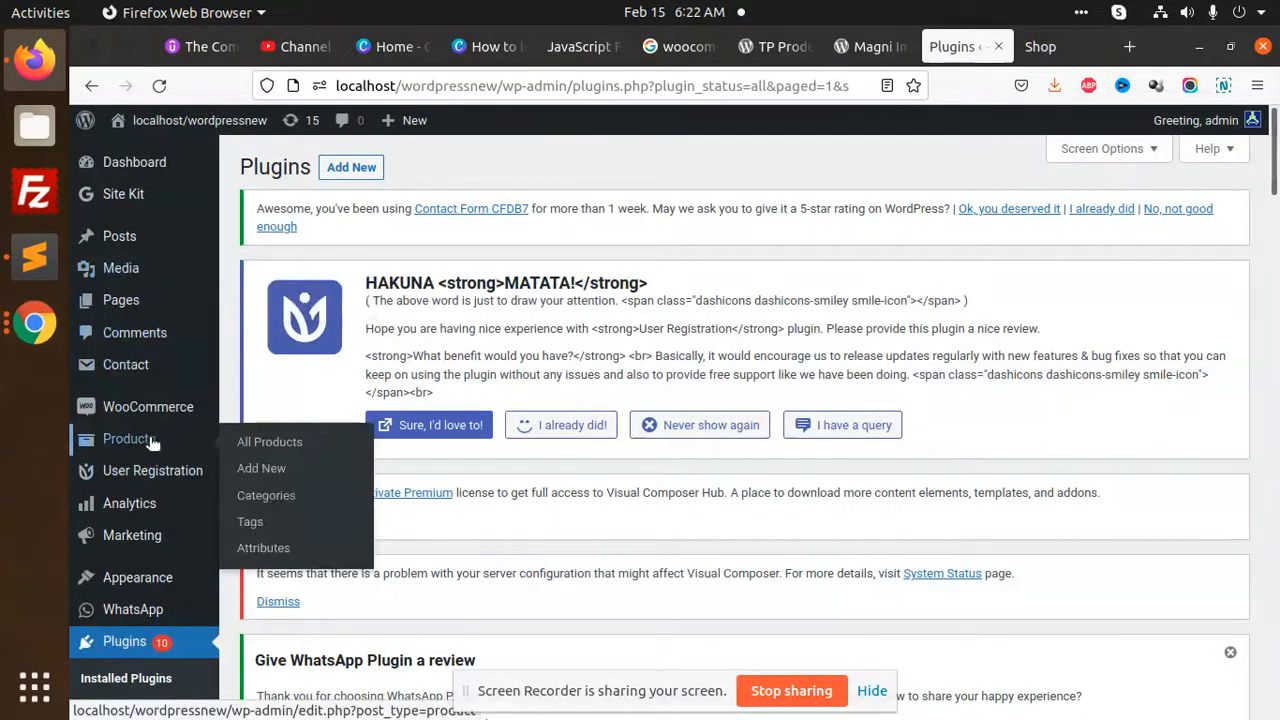
- Edit the T-shirt product from All Products and scroll to its three-image gallery
click(269, 441)
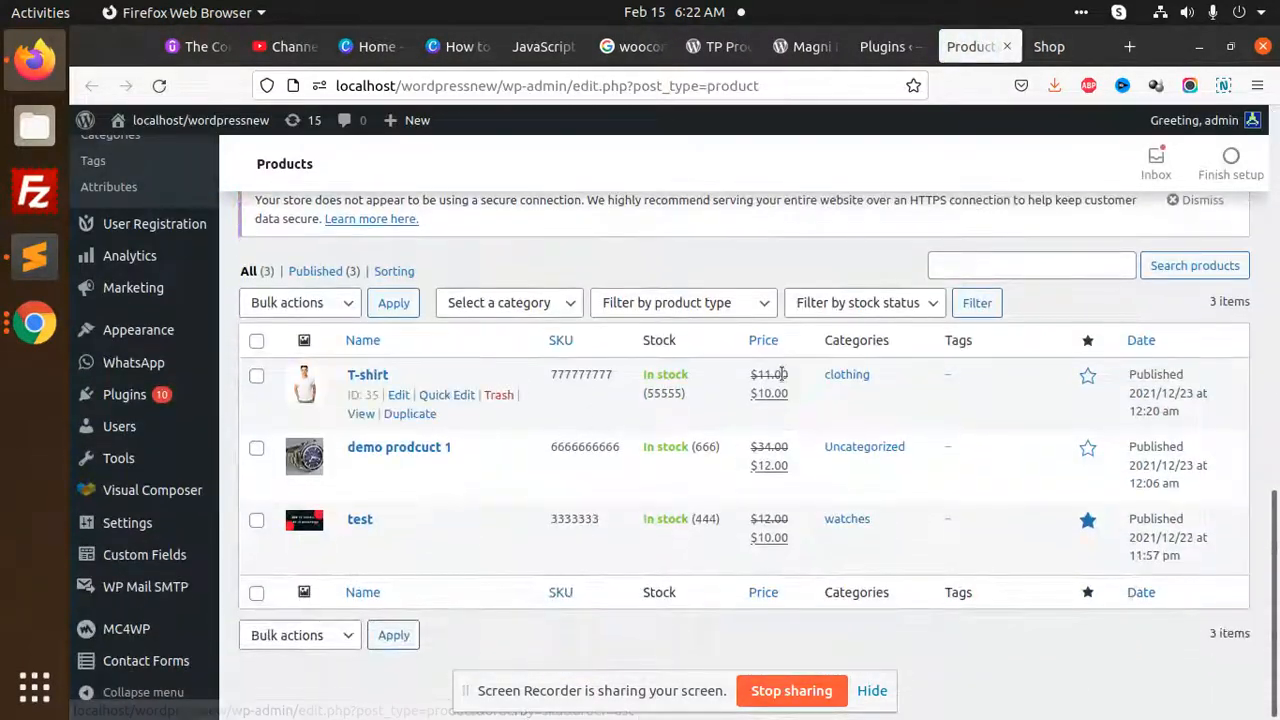
click(398, 394)
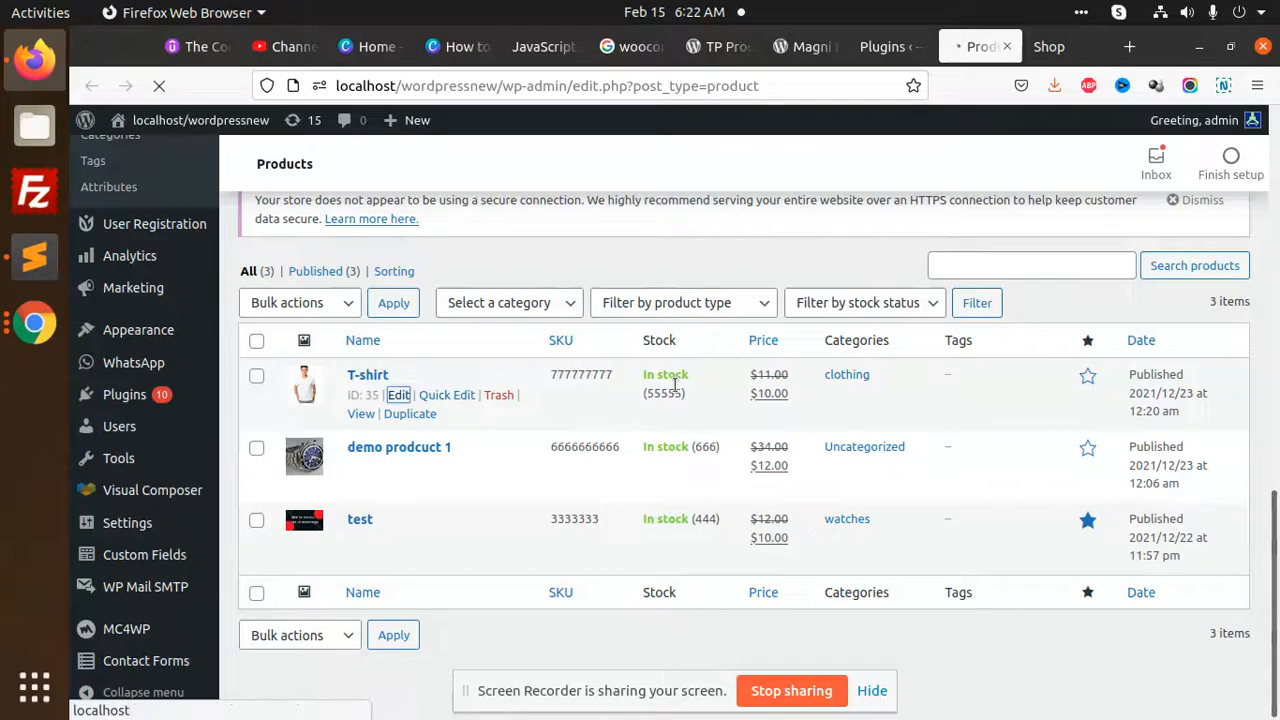
click(367, 374)
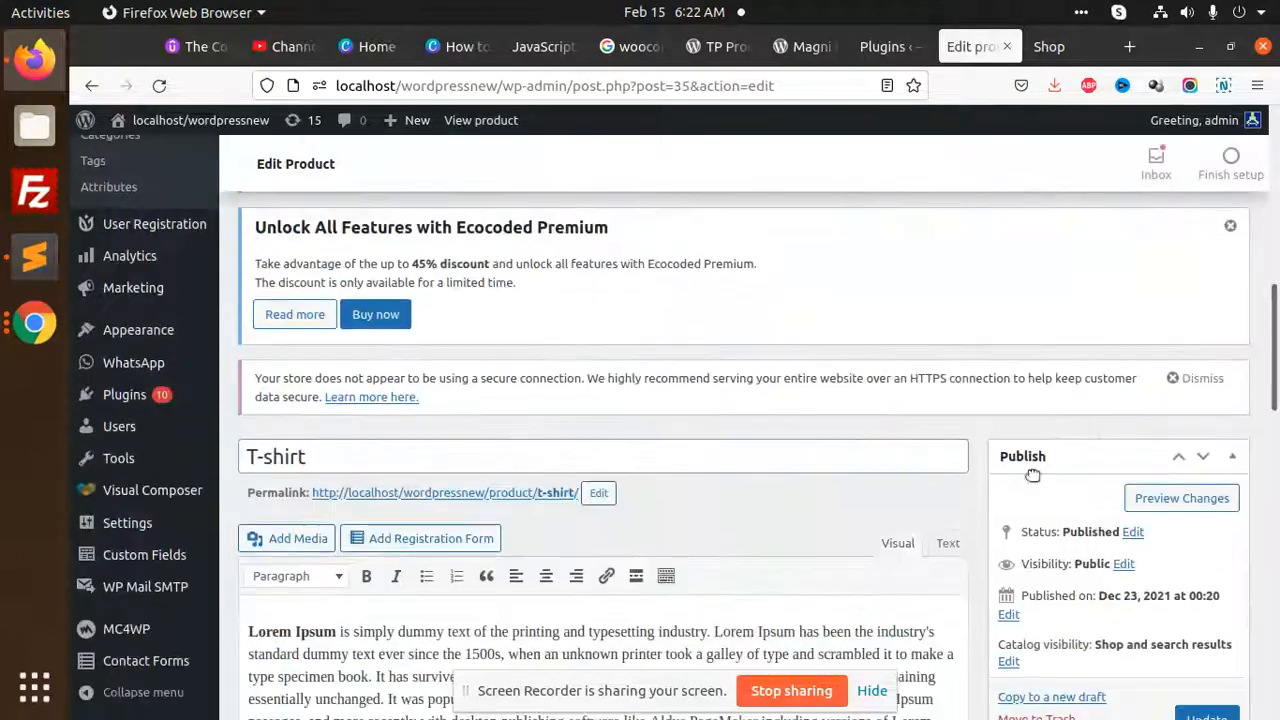
scroll(down, 3)
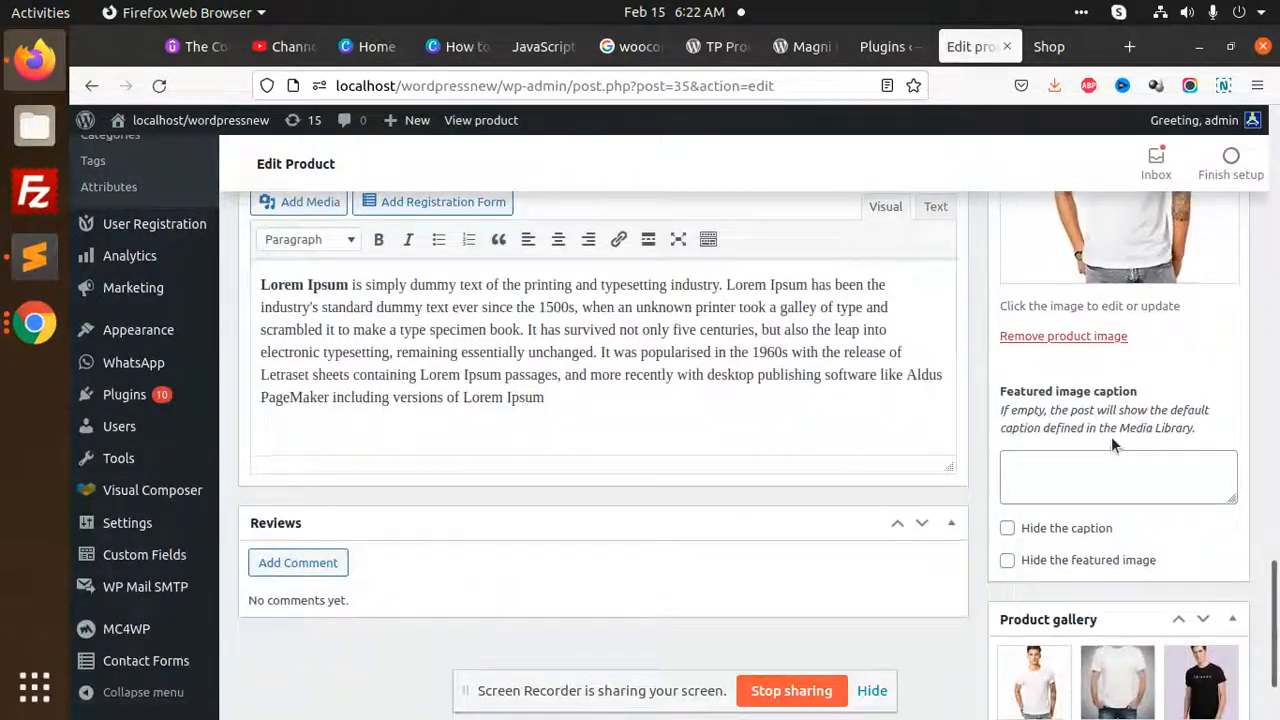
scroll(down, 3)
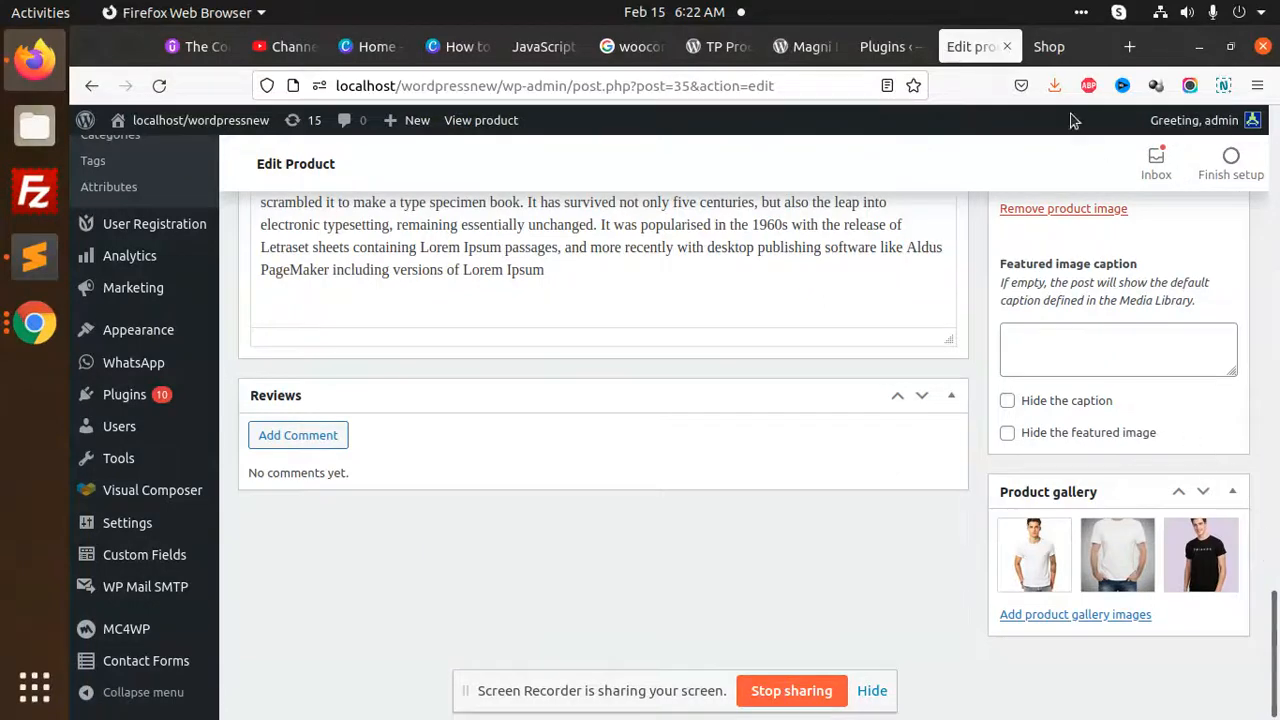
click(1049, 46)
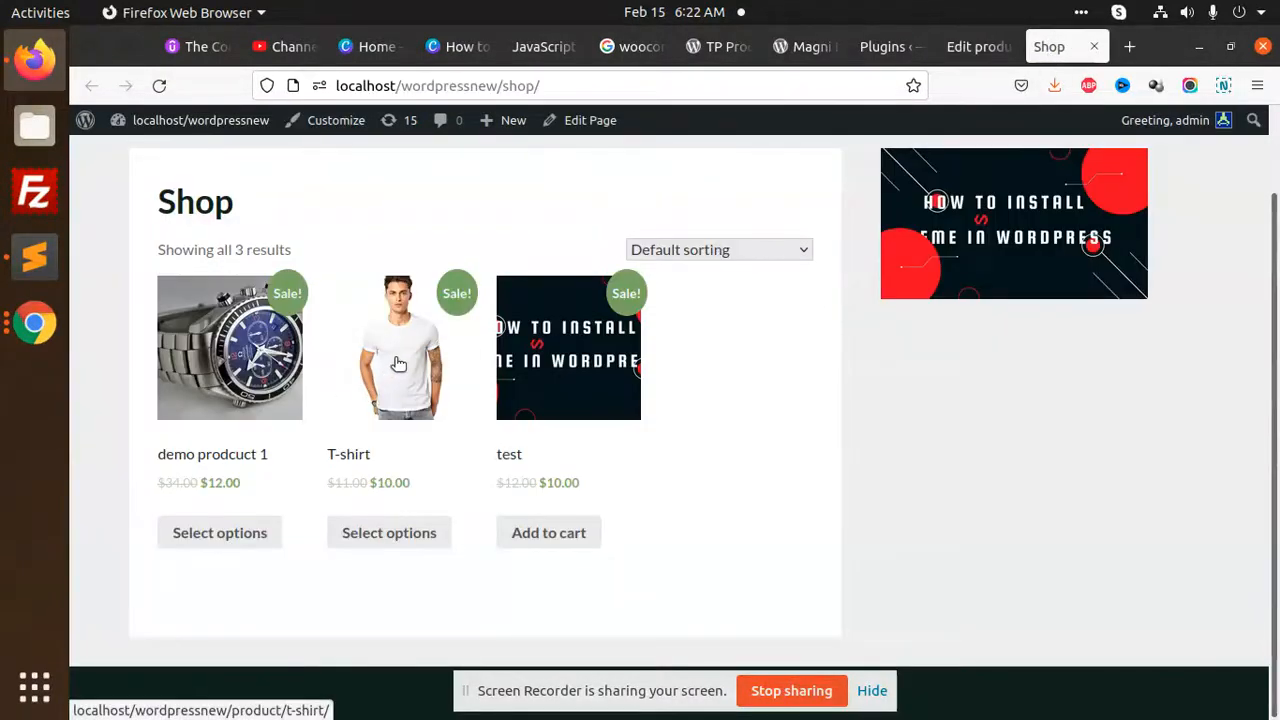
mouse_move(588, 335)
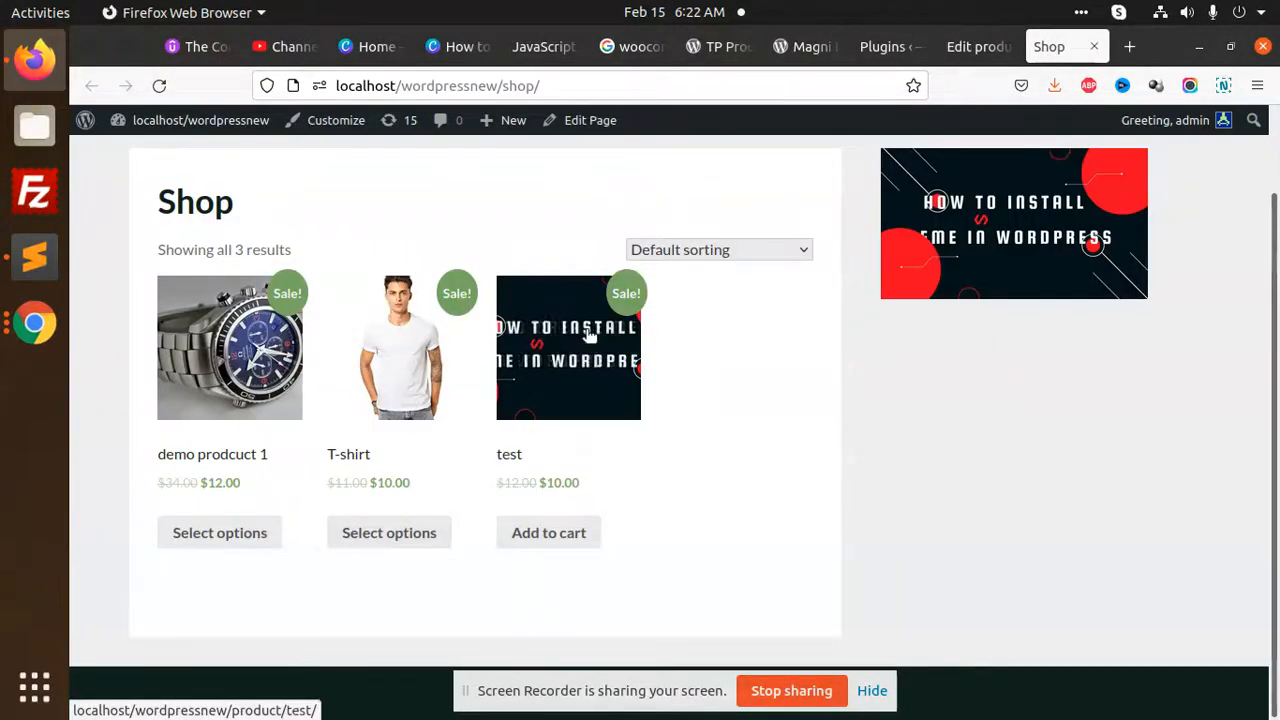
mouse_move(381, 358)
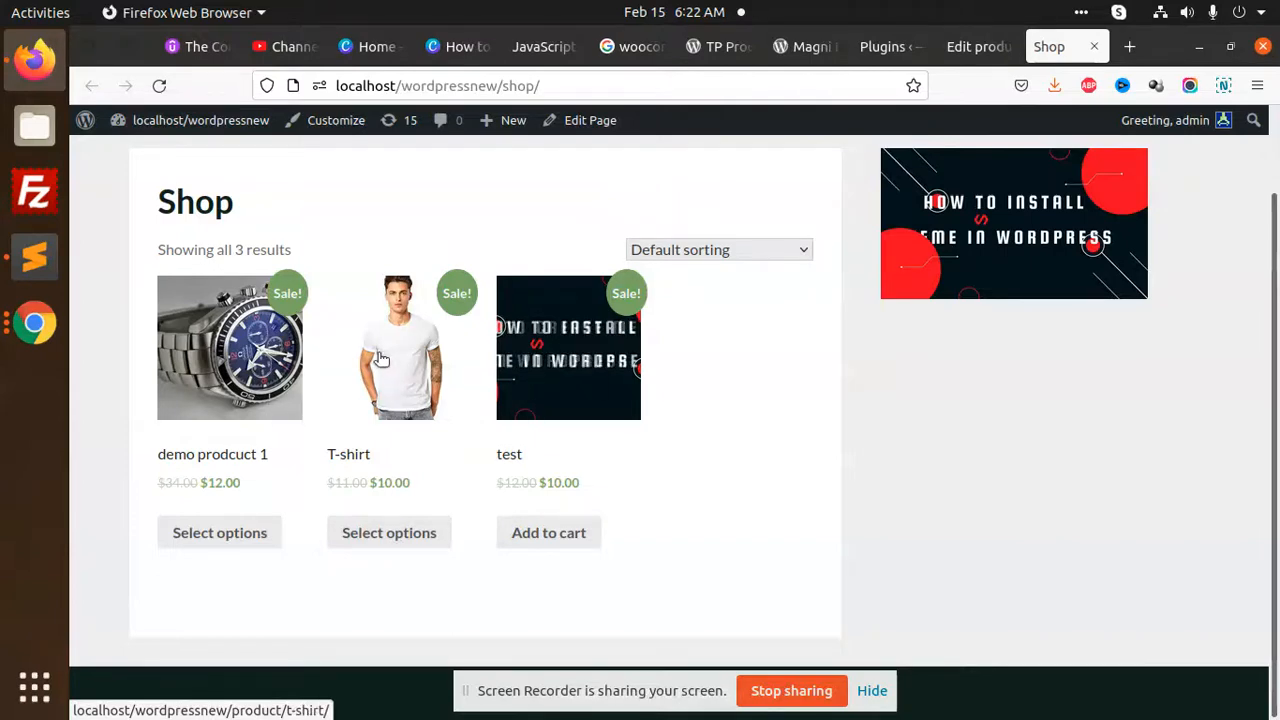
mouse_move(280, 370)
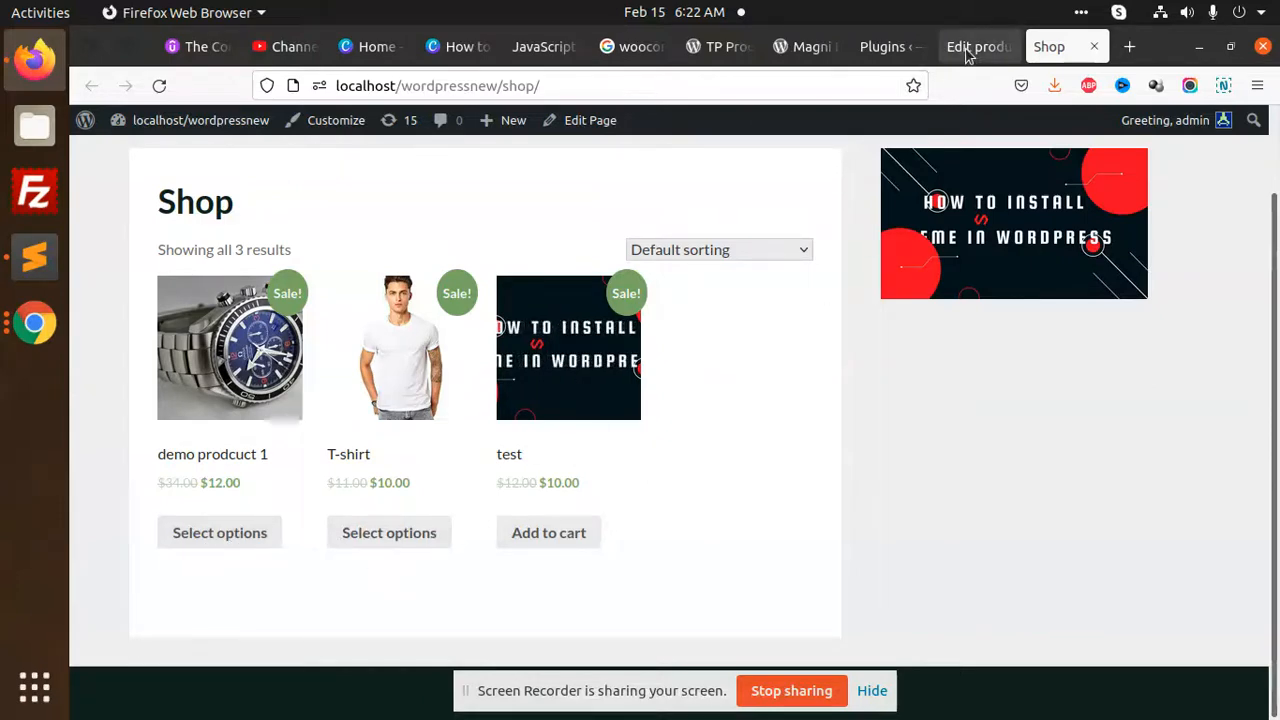
click(977, 46)
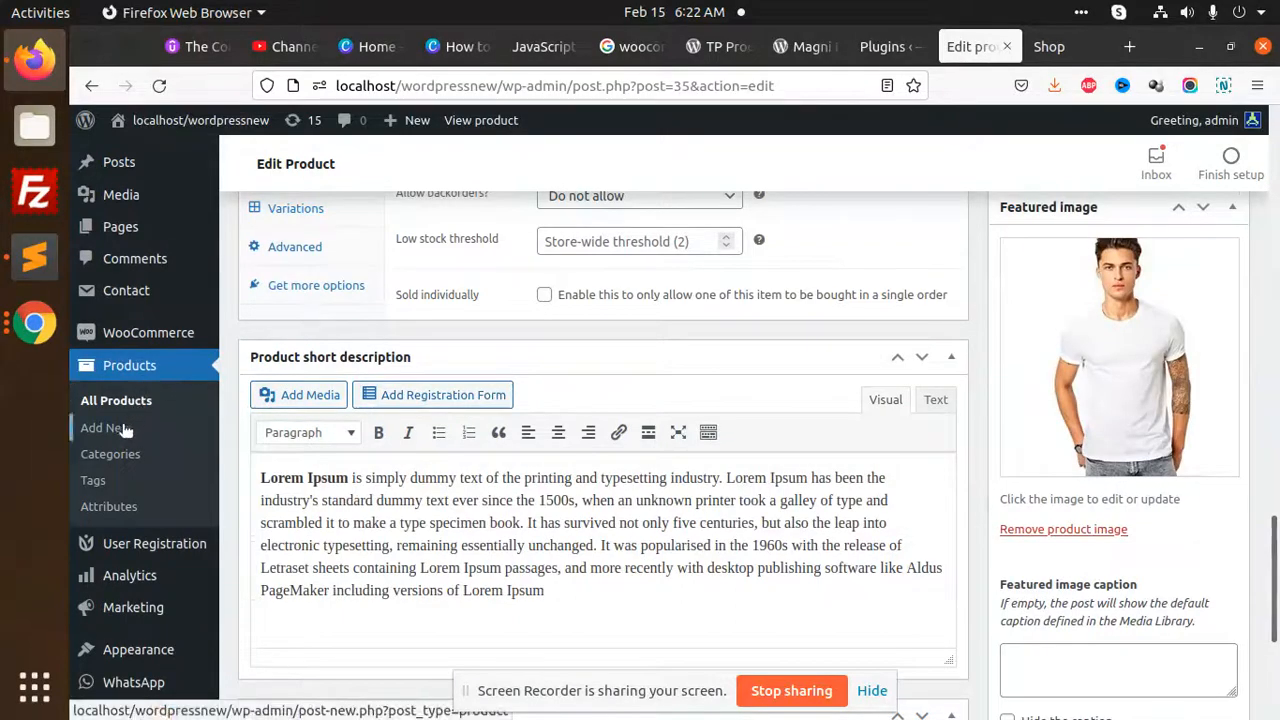
- Edit the 'test' product, delete its gallery images, and start adding new gallery images
click(116, 400)
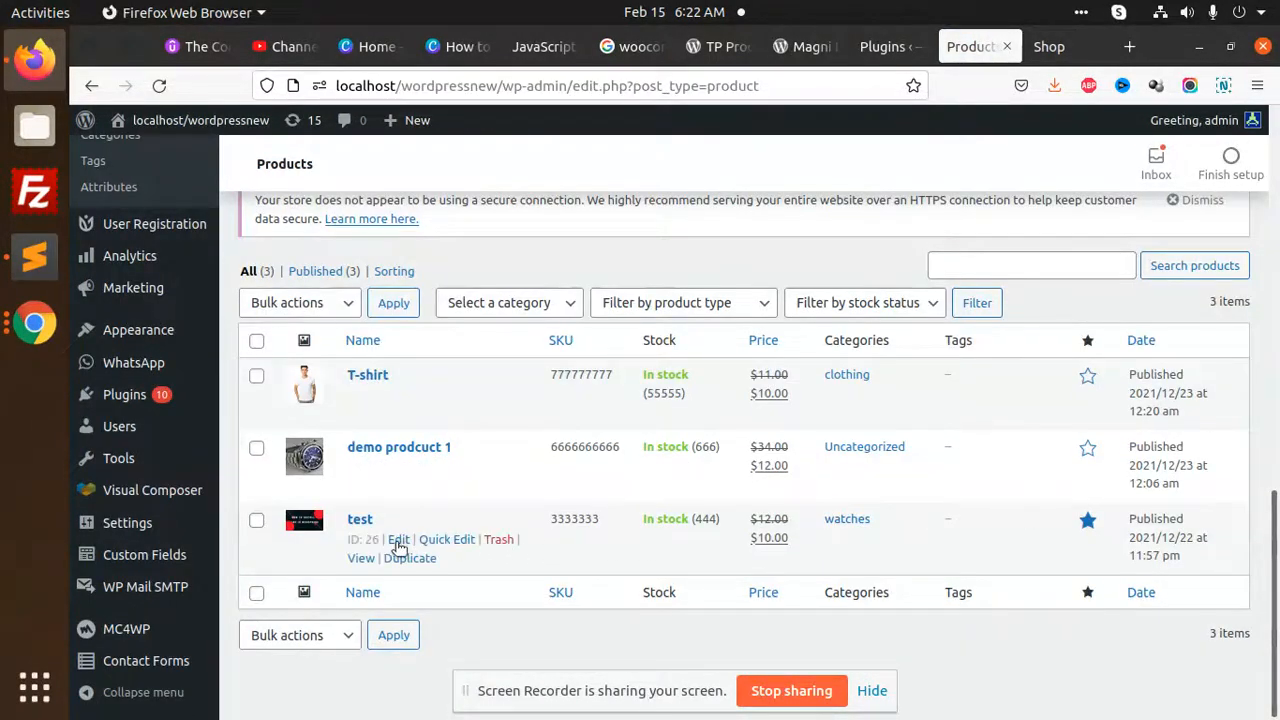
click(398, 539)
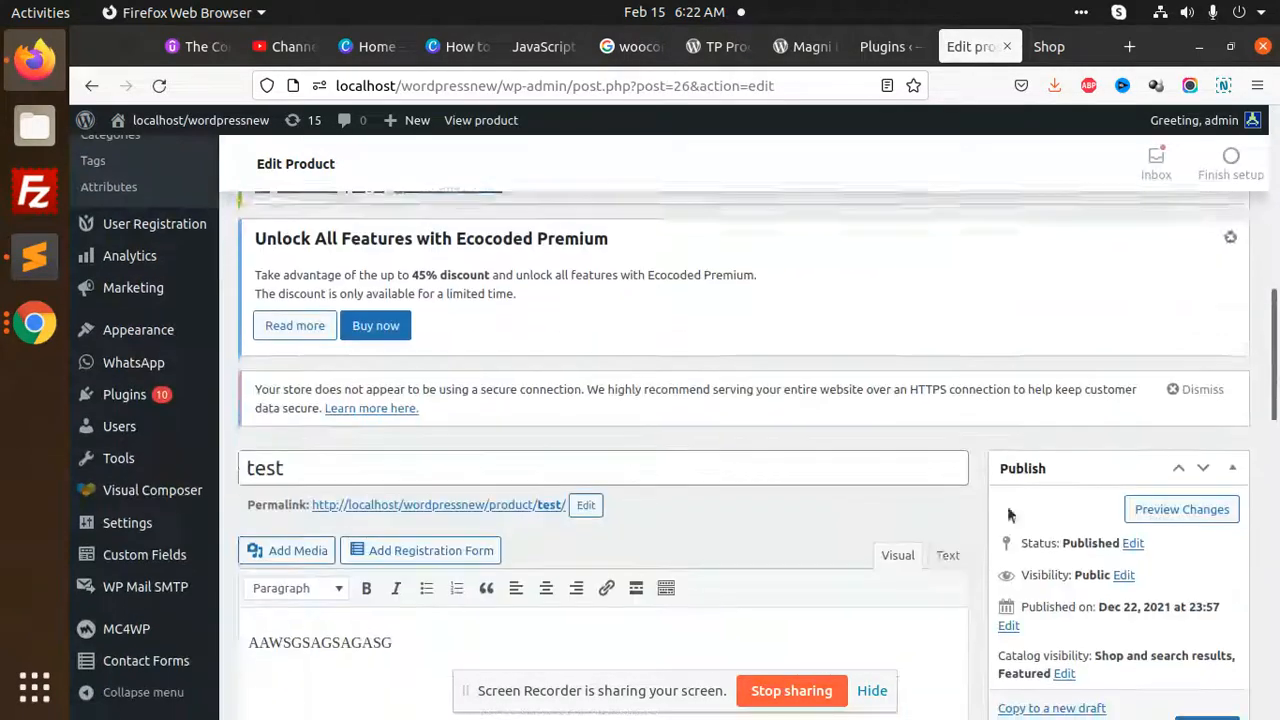
scroll(down, 3)
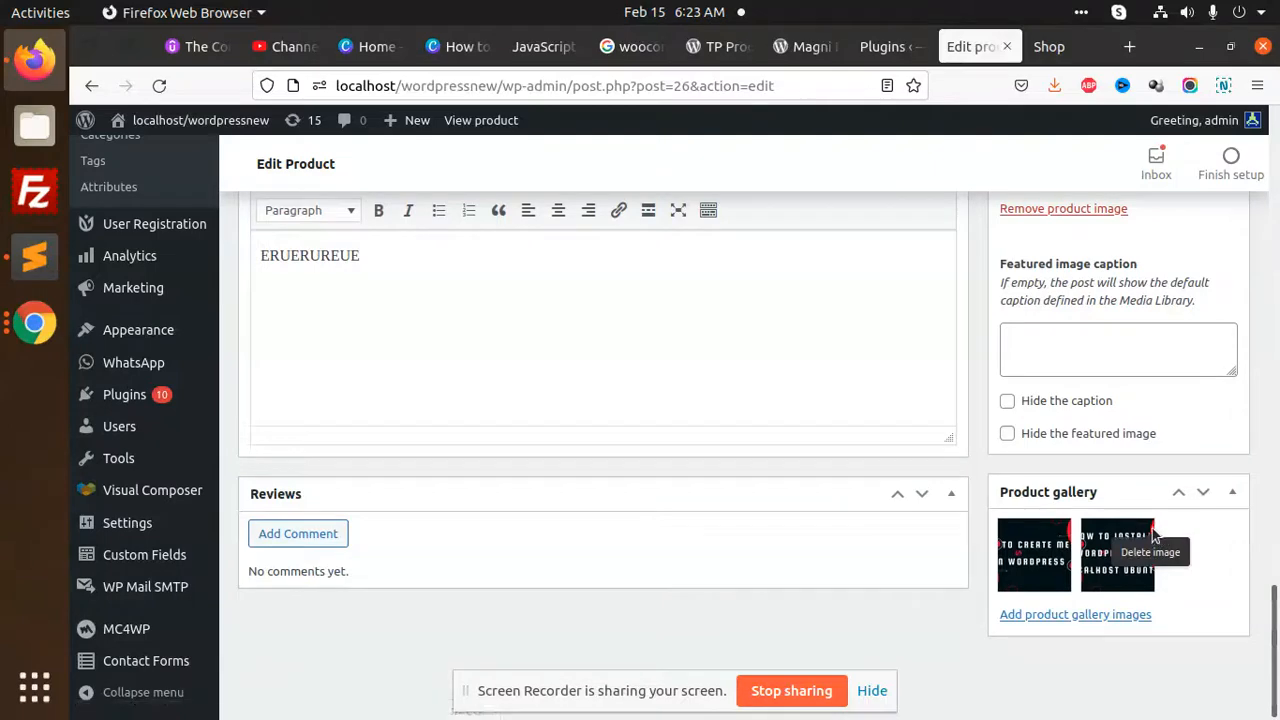
click(1150, 552)
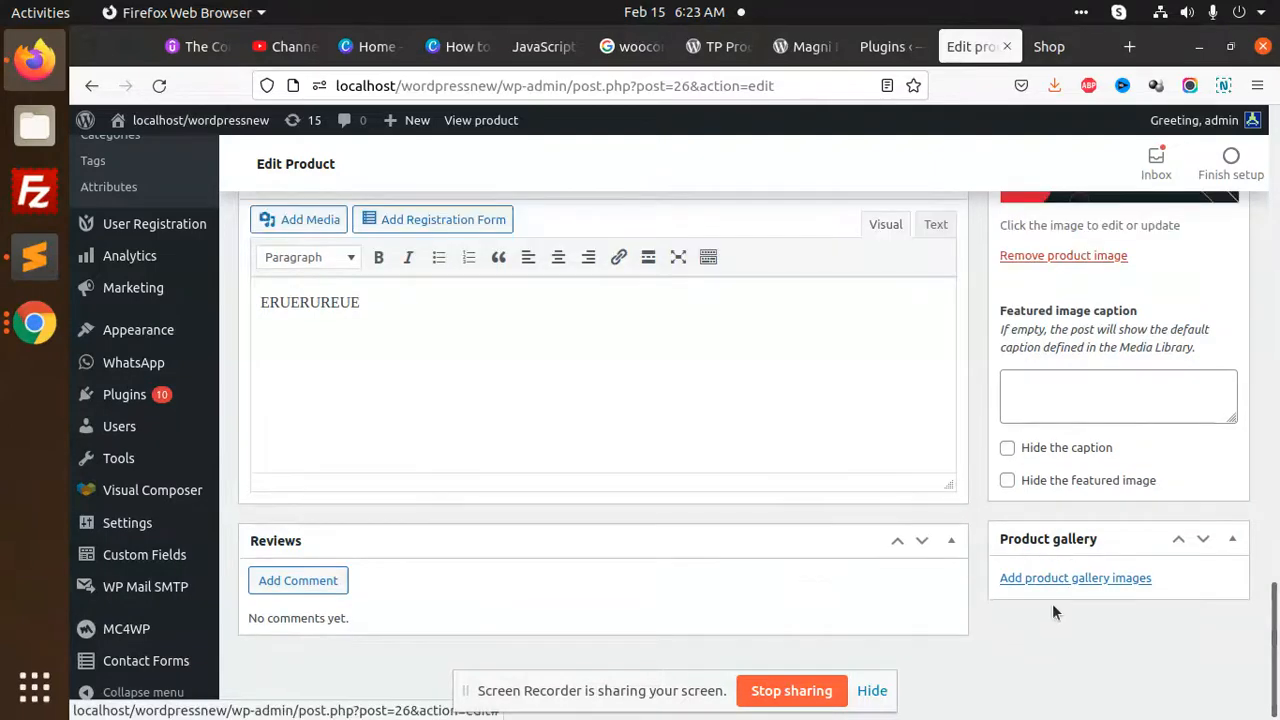
click(1075, 577)
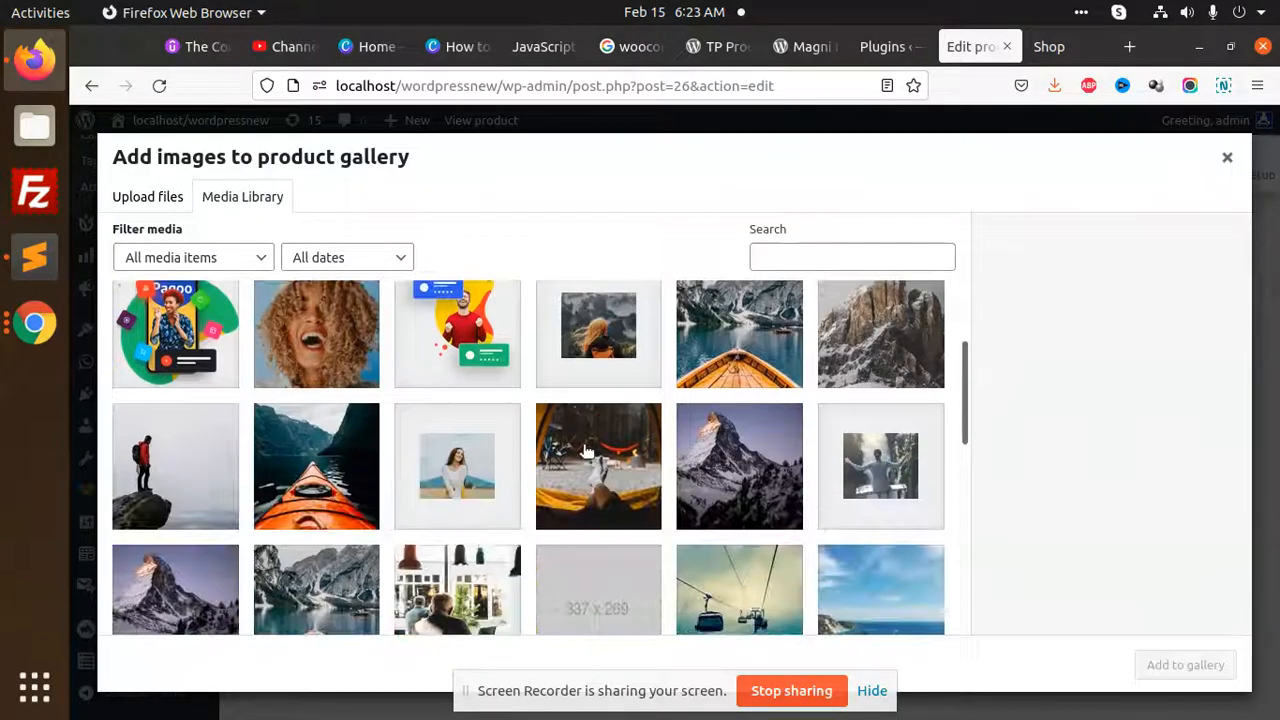
- Add the white and black T-shirt photos to the test gallery, update, and view the Shop
scroll(down, 3)
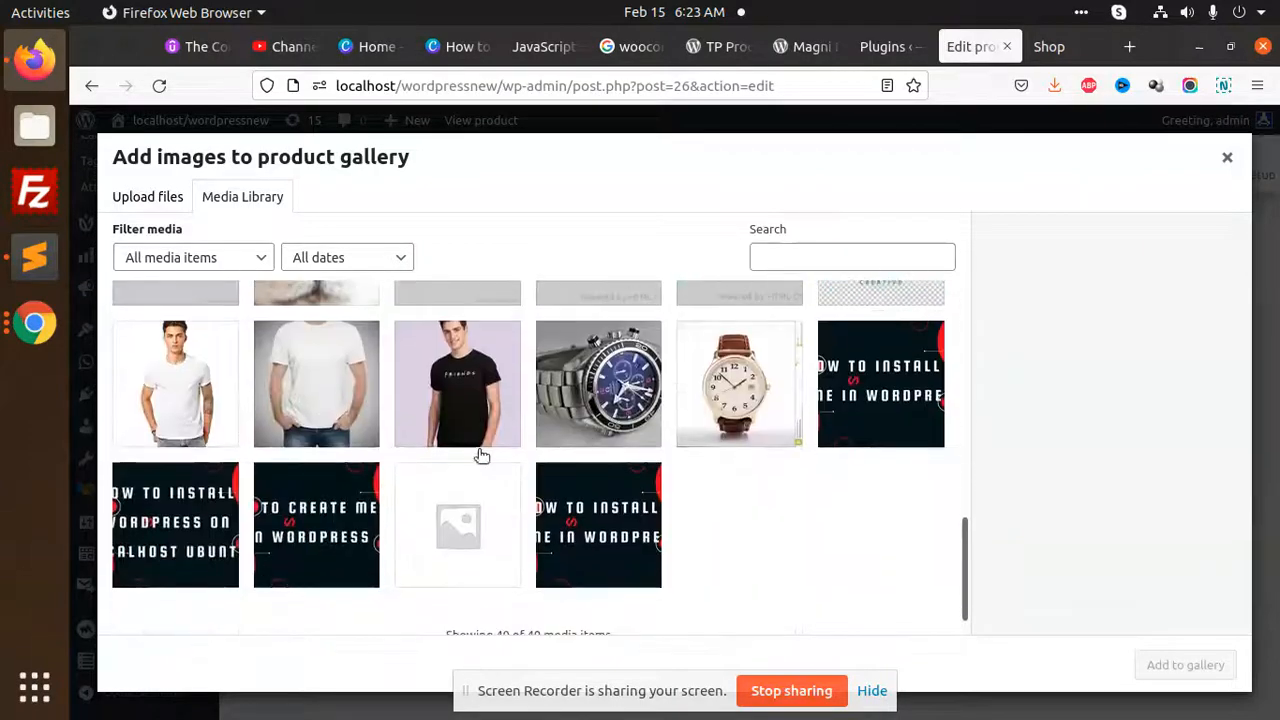
click(316, 383)
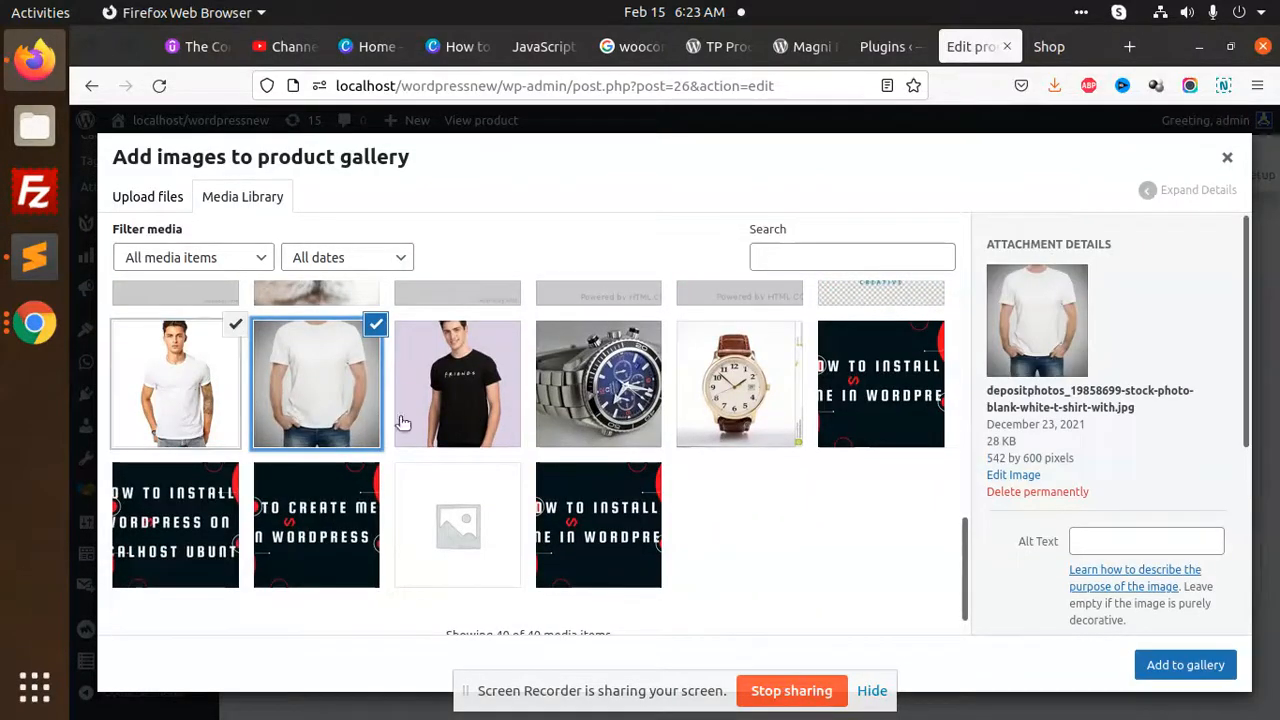
click(457, 383)
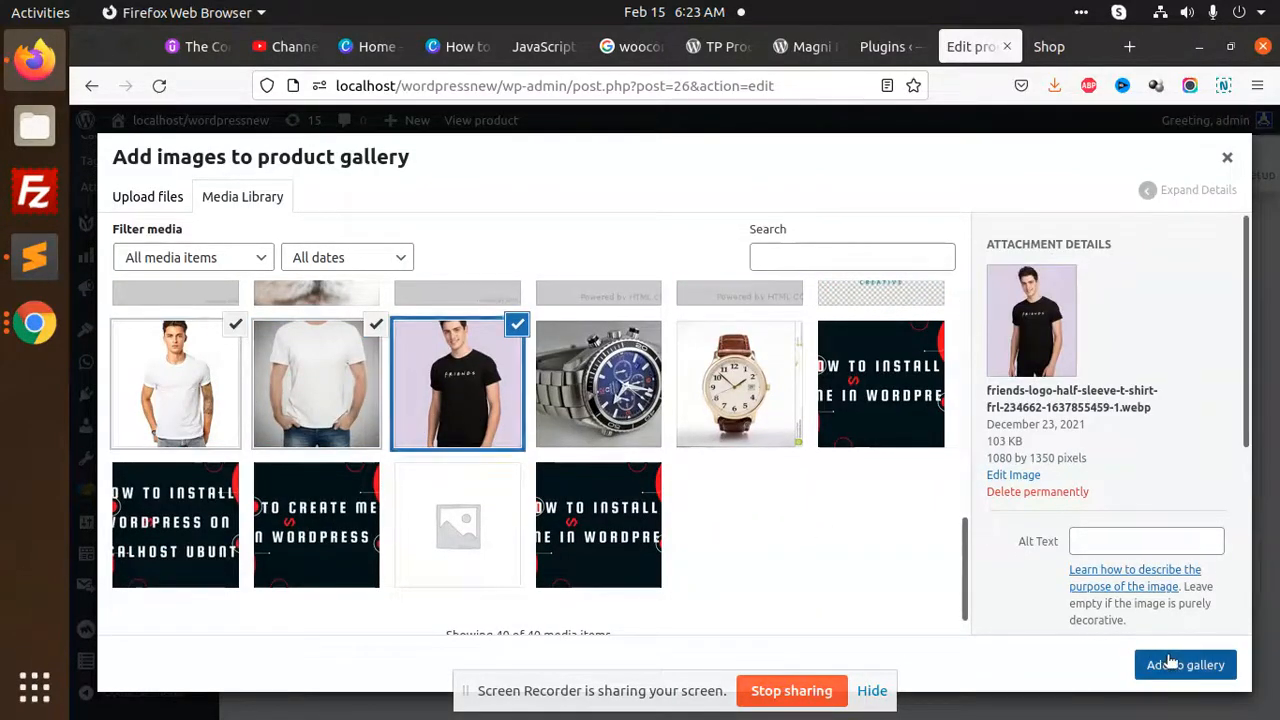
click(1184, 664)
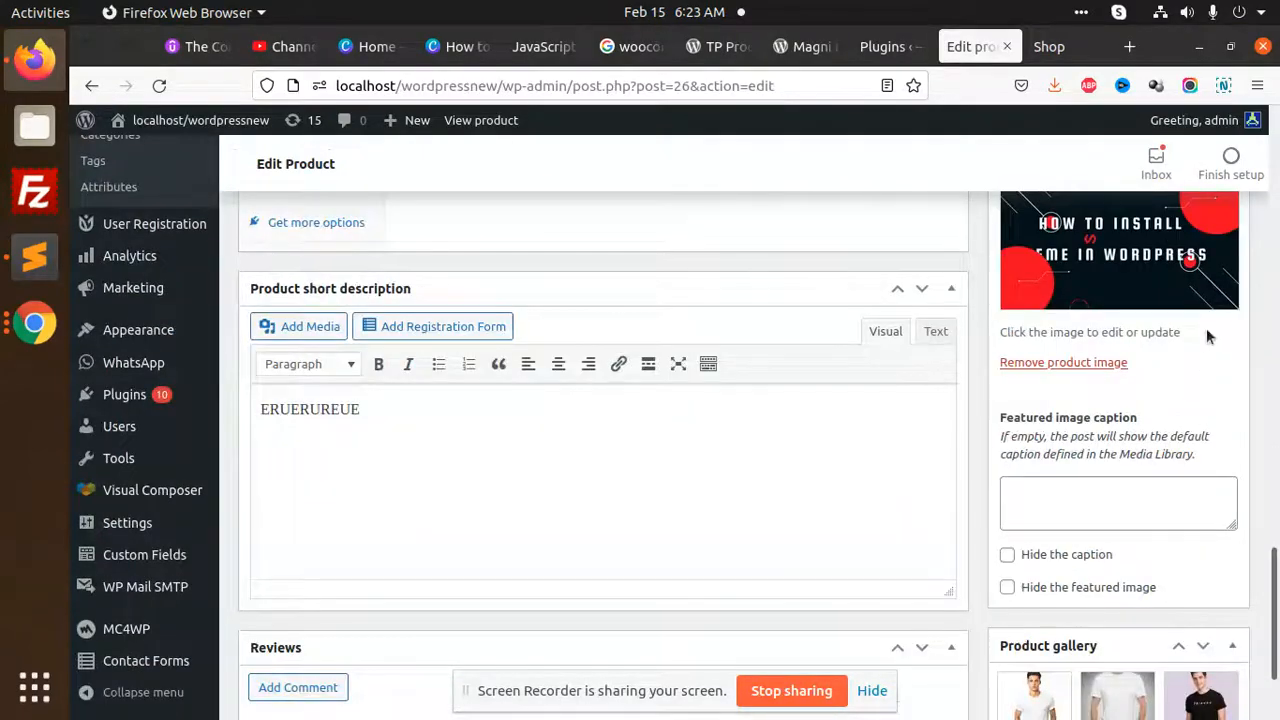
scroll(up, 3)
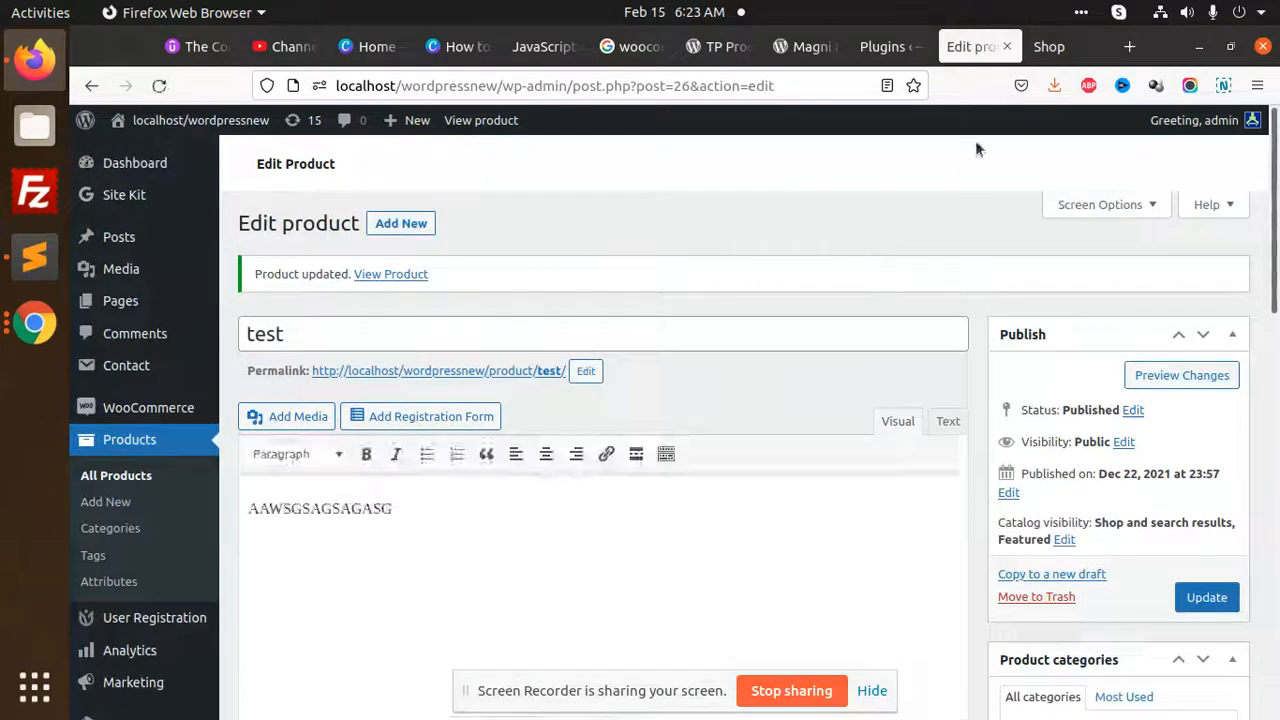
click(1049, 46)
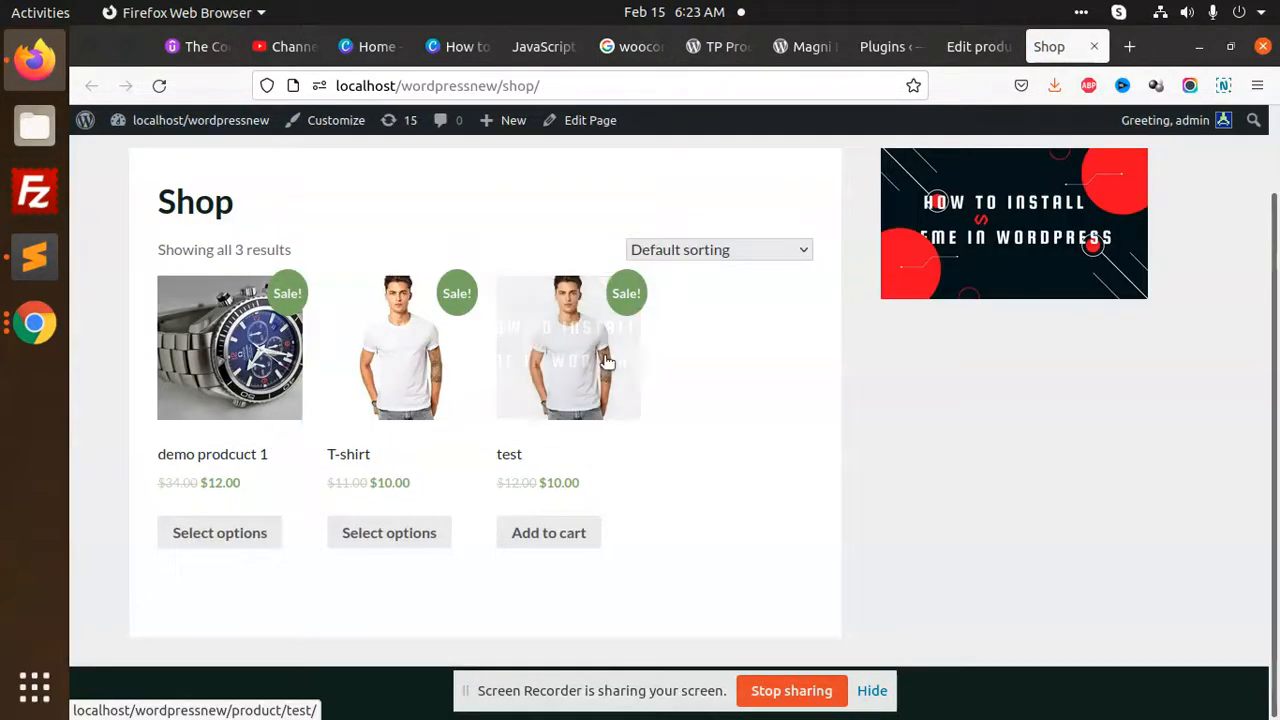
mouse_move(565, 338)
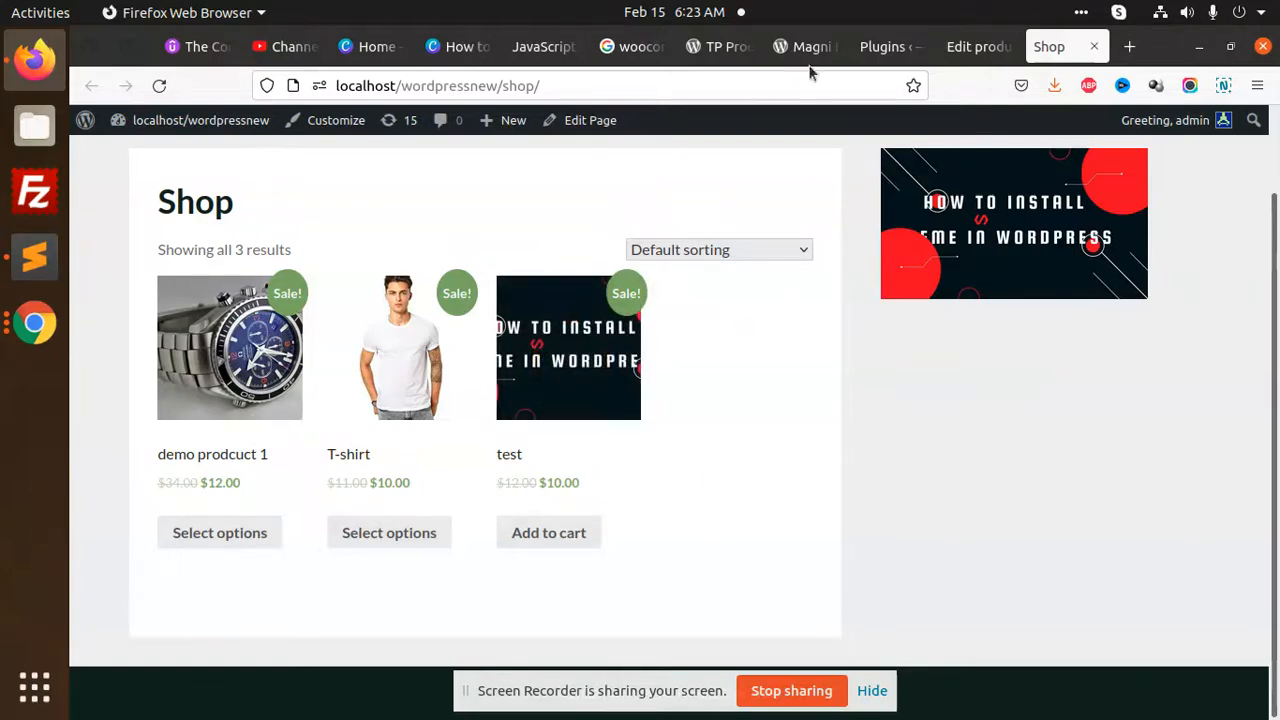
- Switch to the Magni Image Flip for WooCommerce plugin page
click(805, 46)
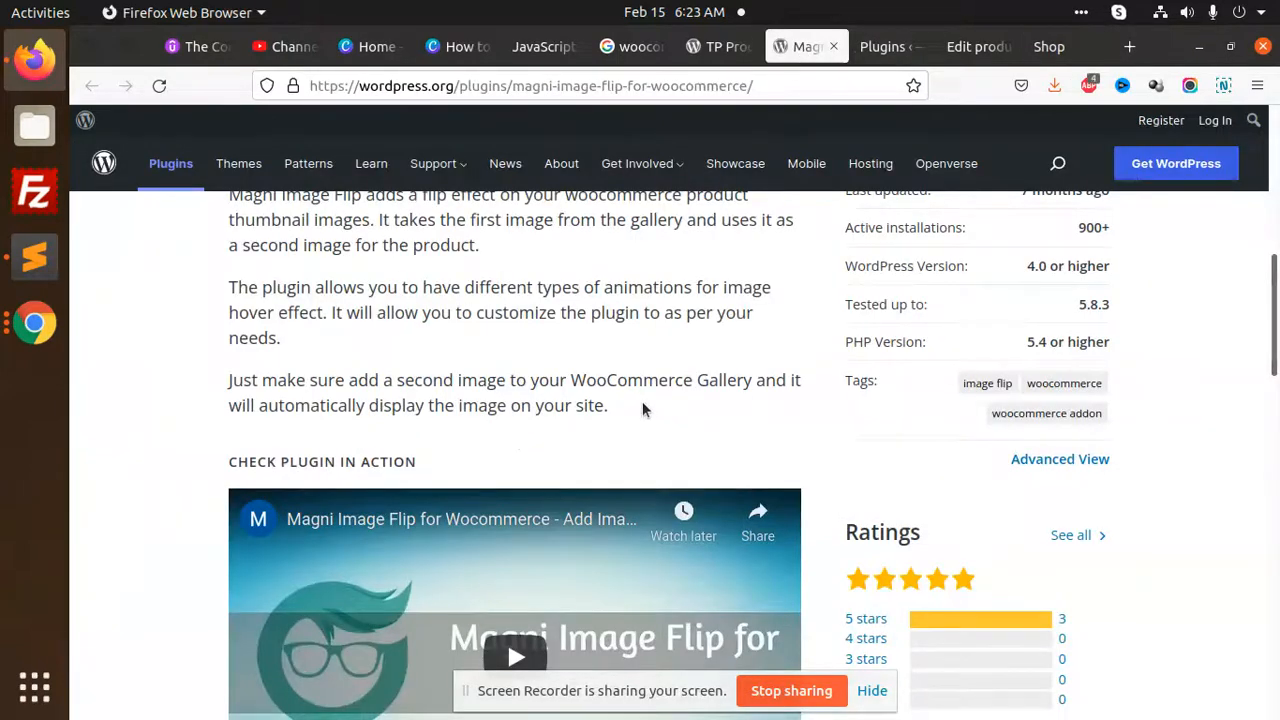
scroll(down, 3)
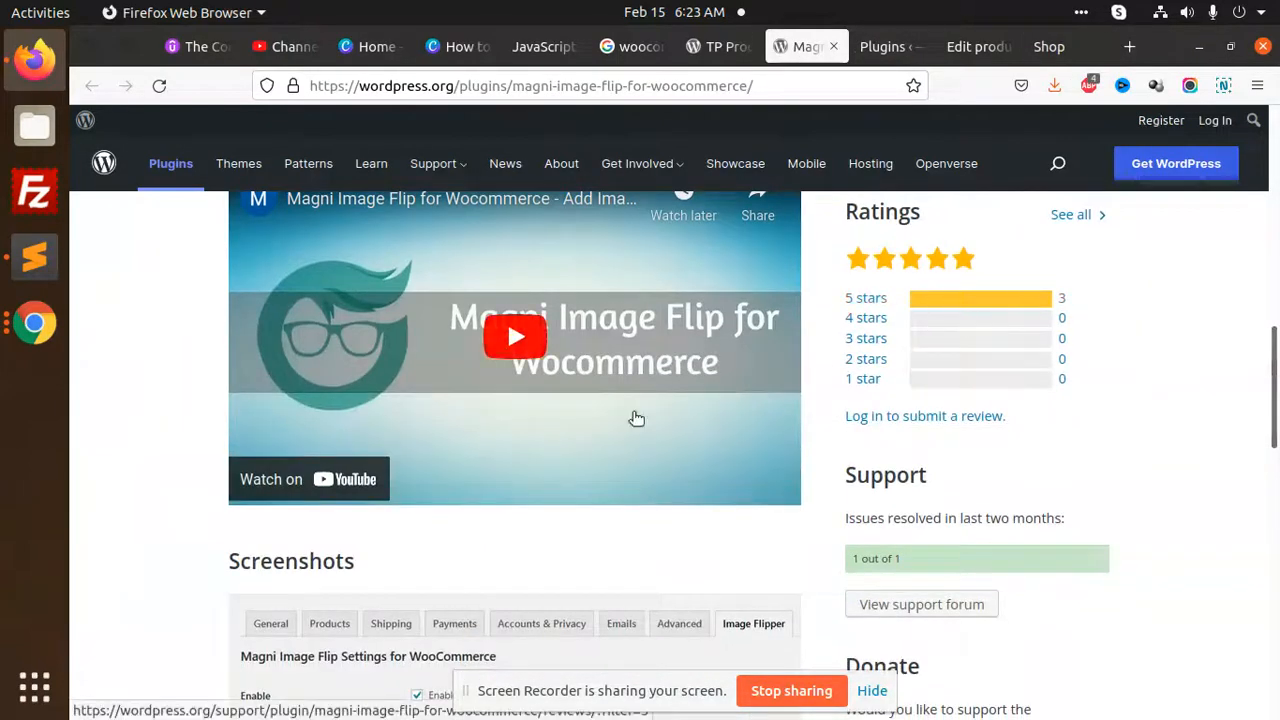
scroll(up, 3)
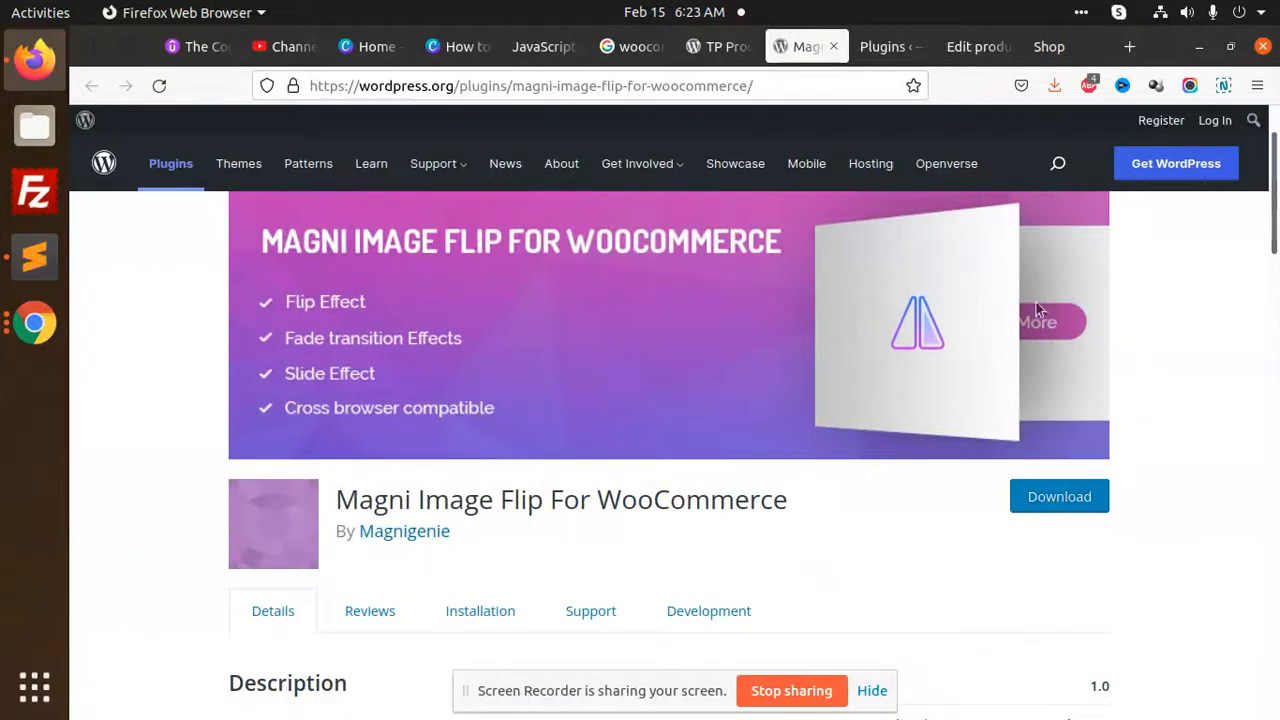
mouse_move(342, 260)
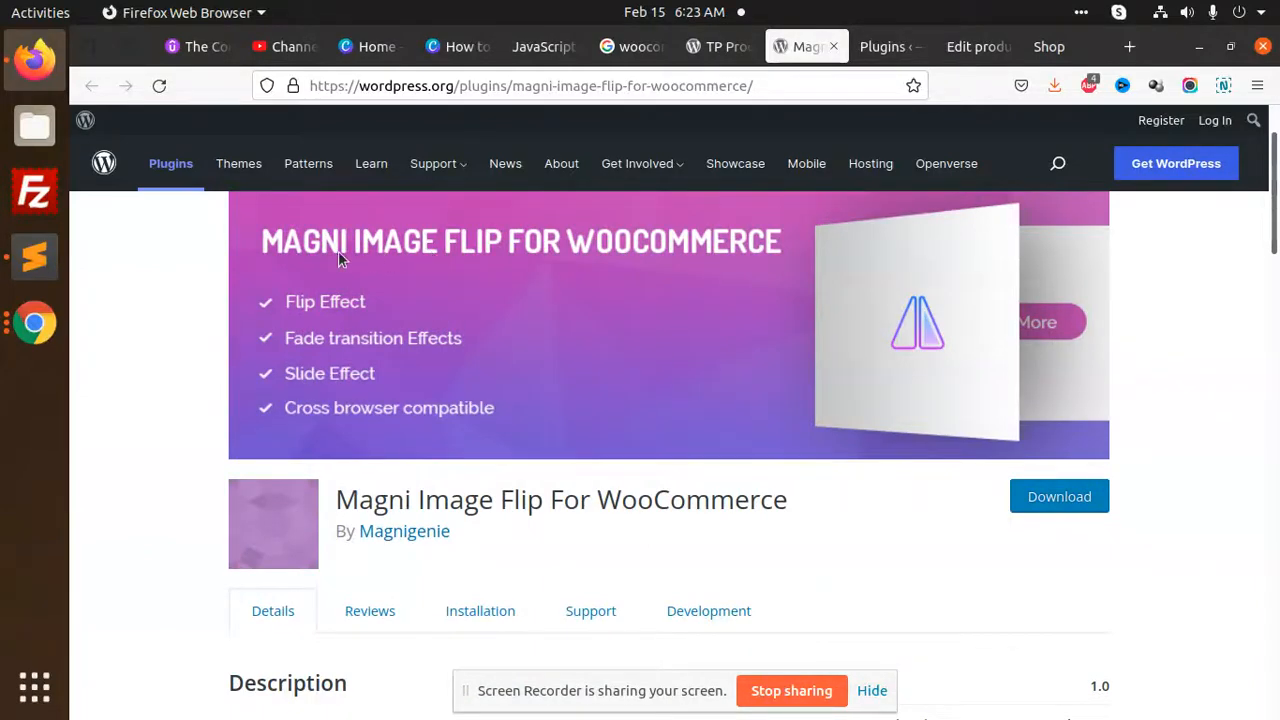
mouse_move(728, 305)
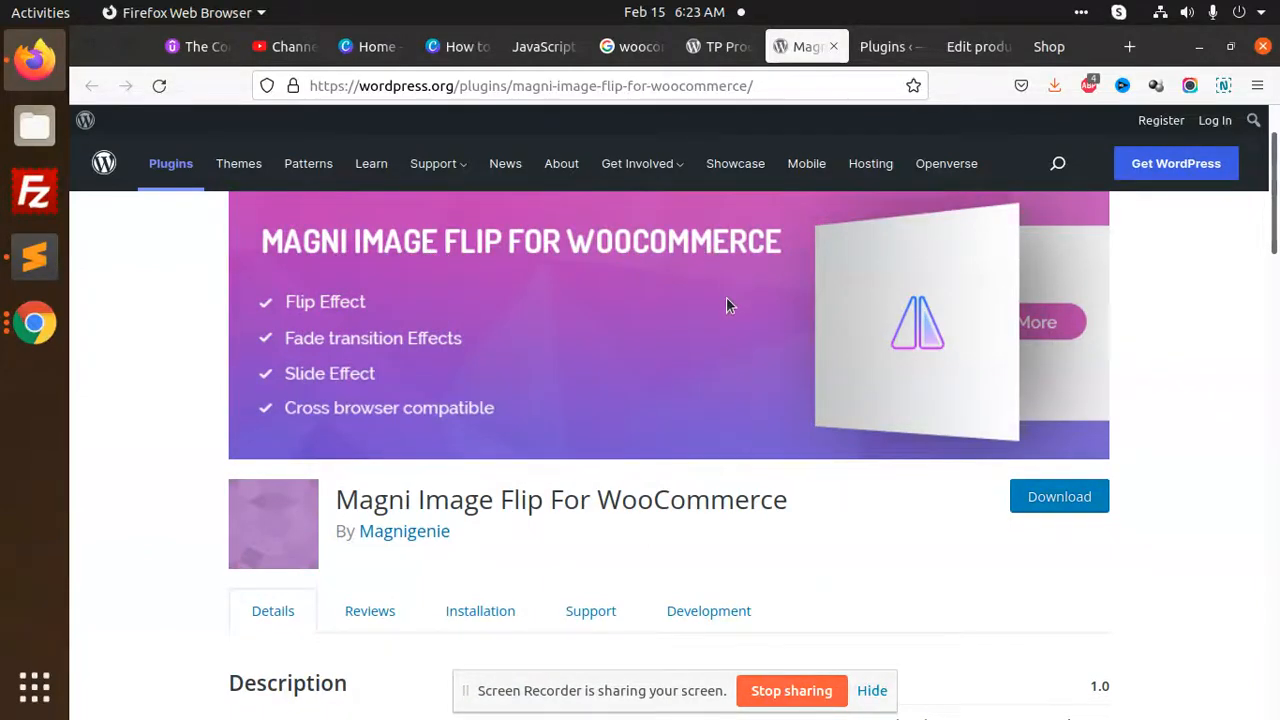
scroll(down, 3)
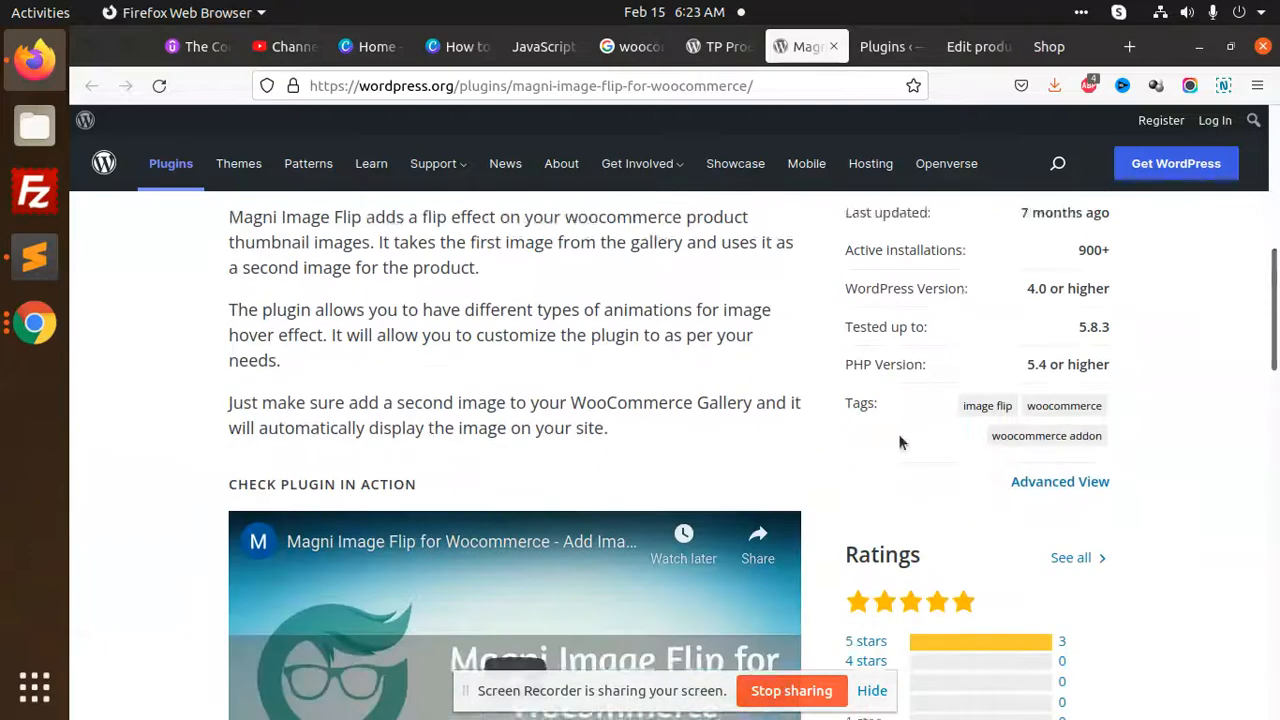
click(720, 46)
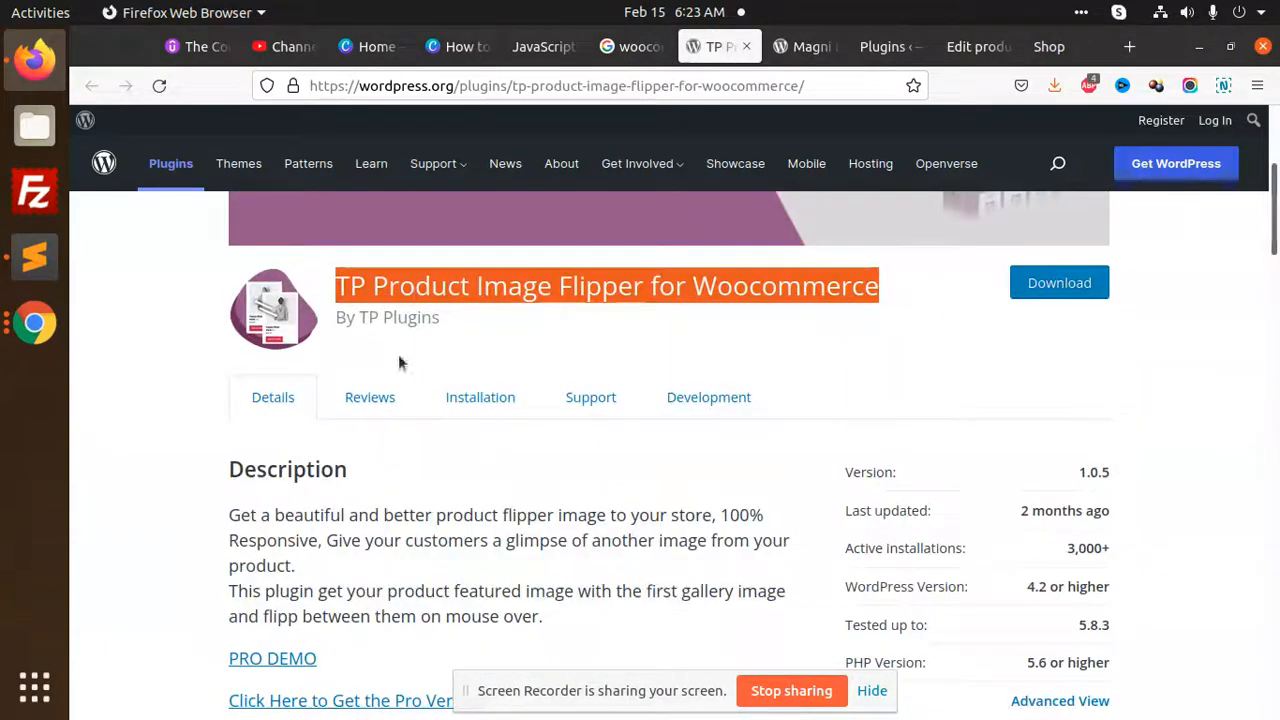
click(805, 46)
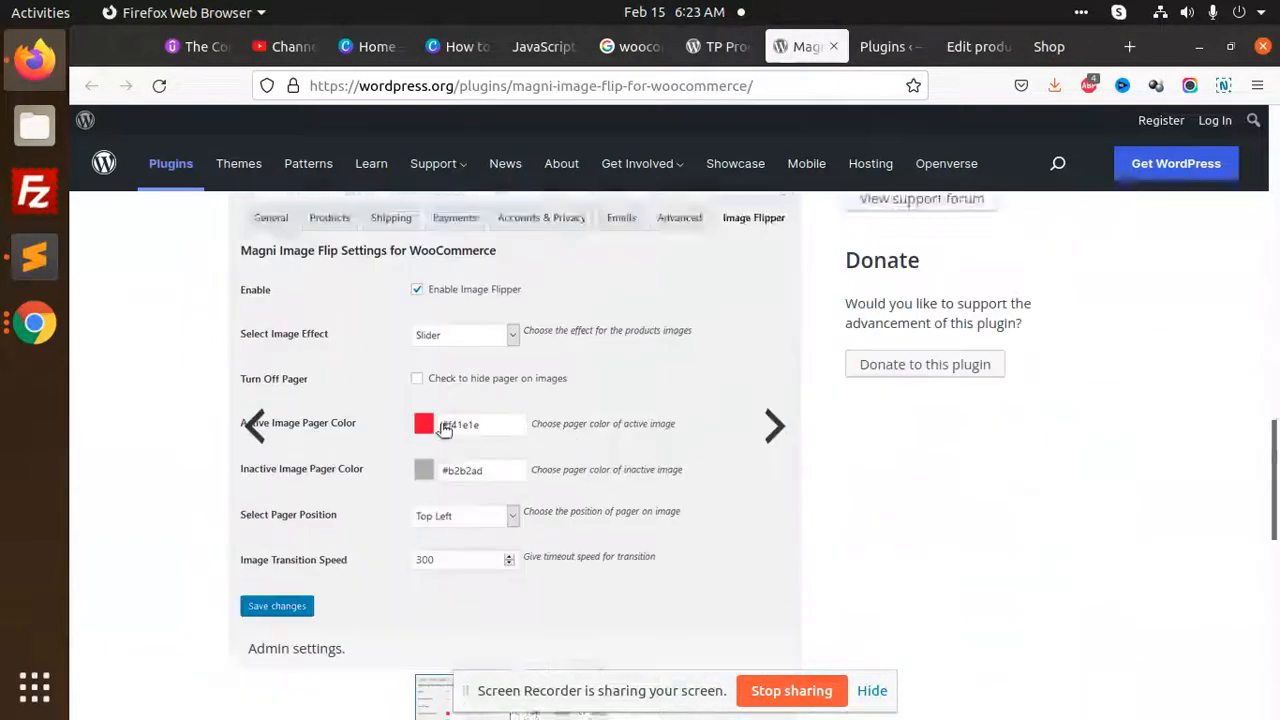
scroll(down, 3)
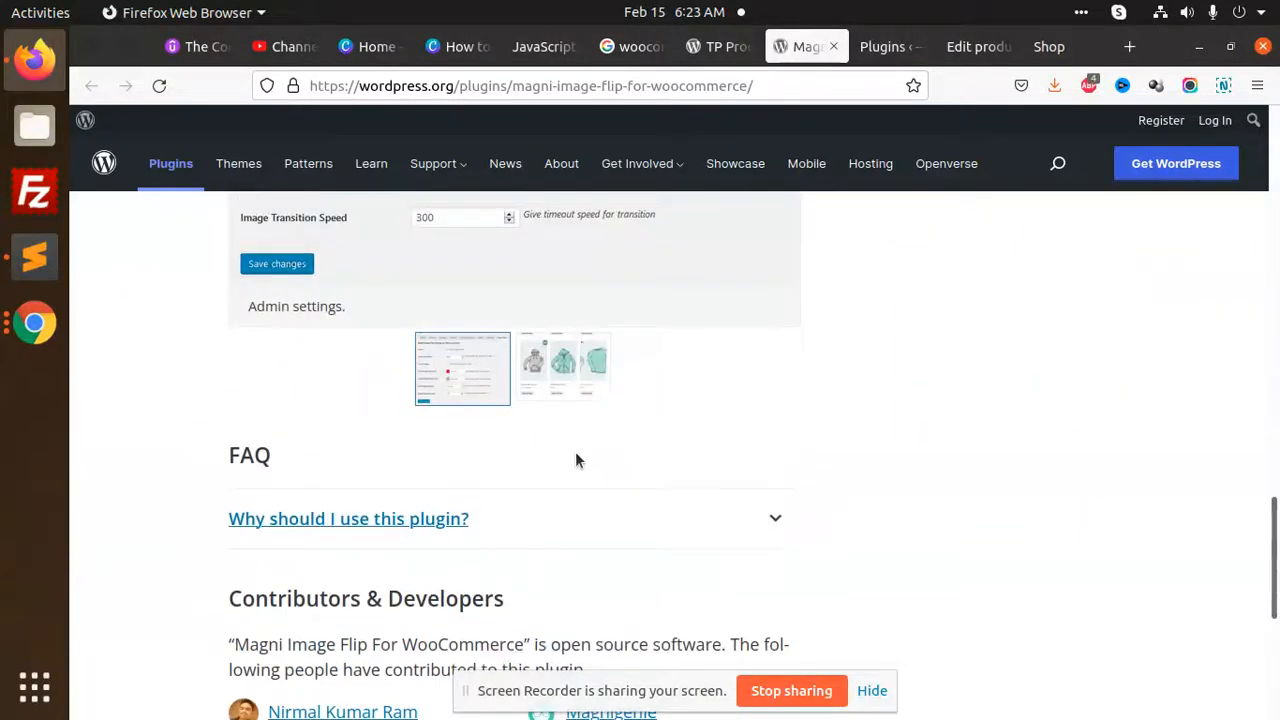
mouse_move(693, 330)
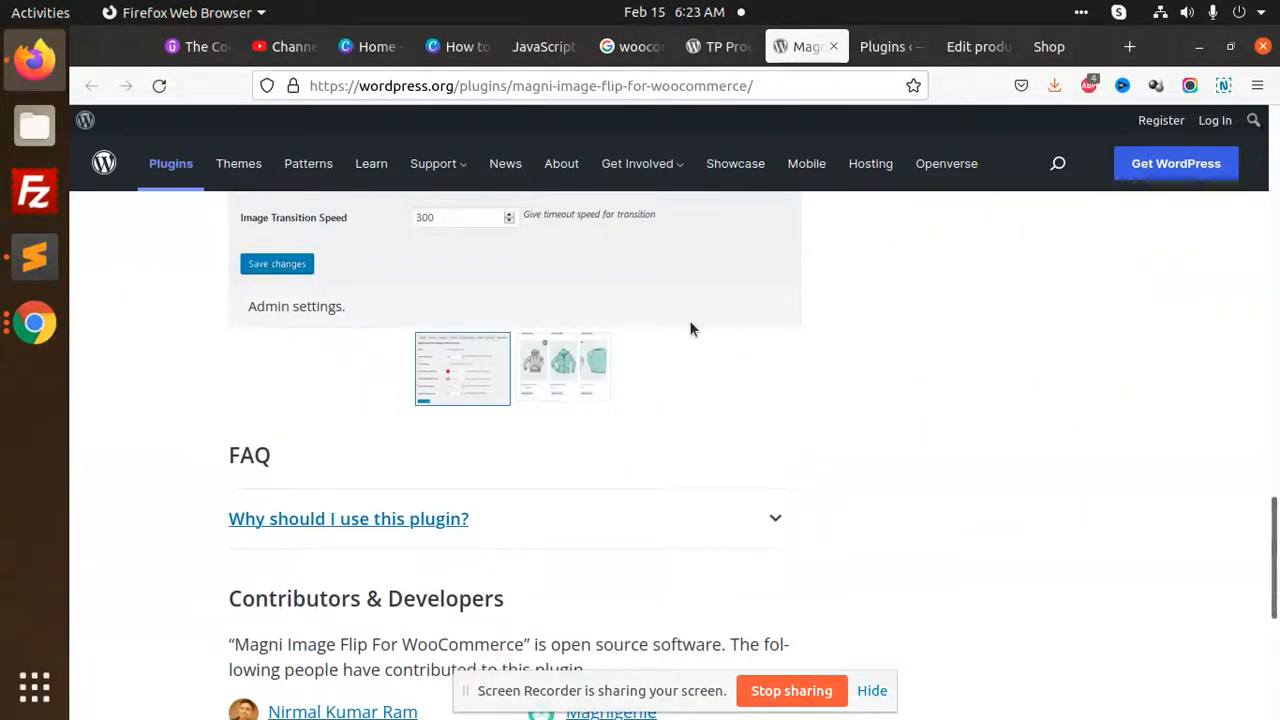